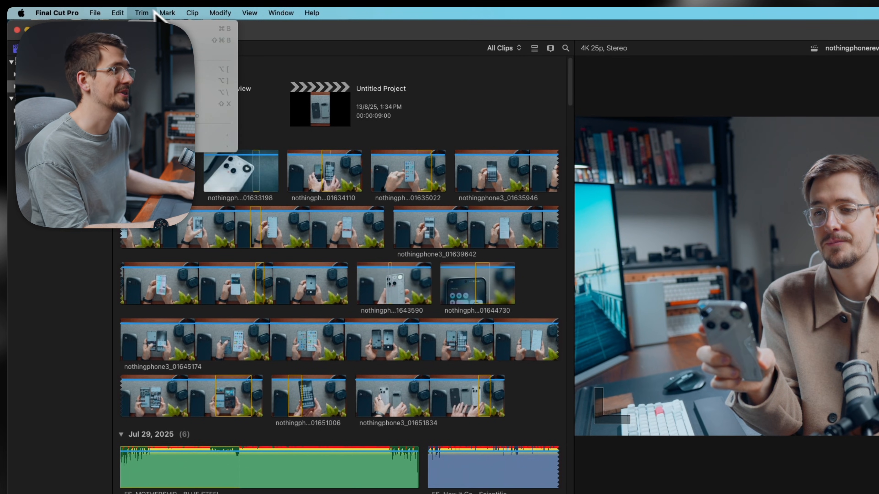
- Add an adjustment clip via the Help menu search for 'adjustment'
click(312, 12)
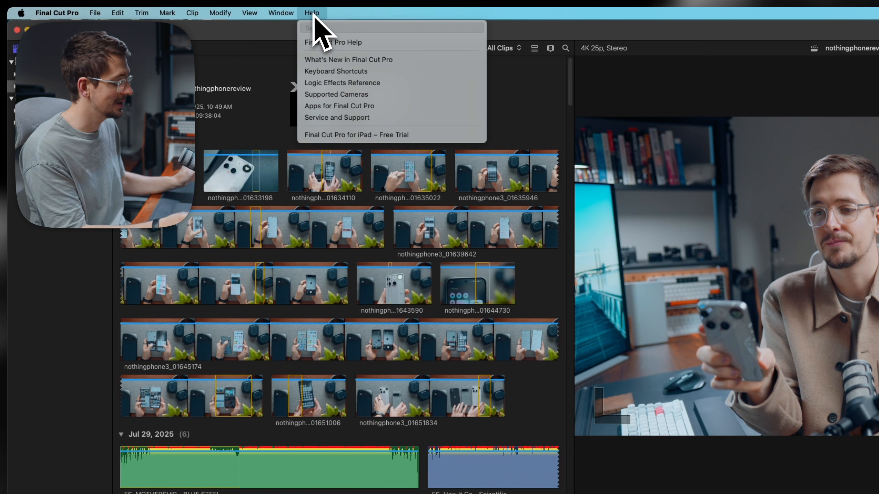
text(adjustment)
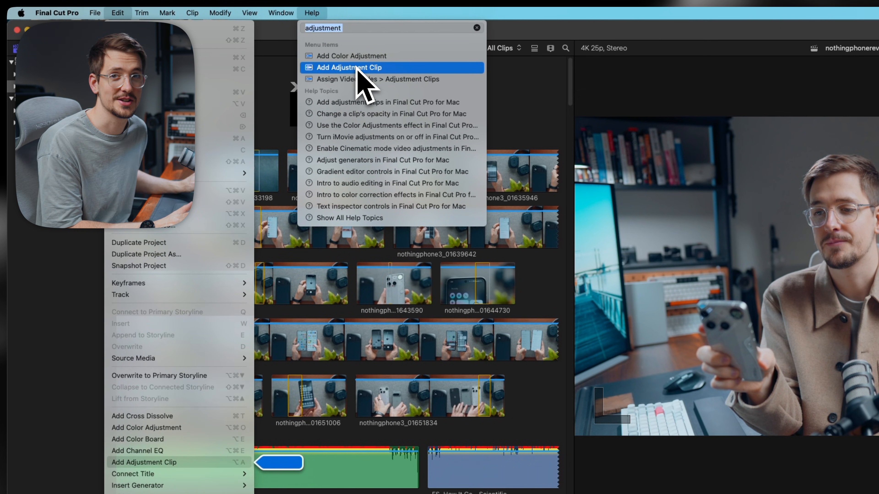
click(350, 67)
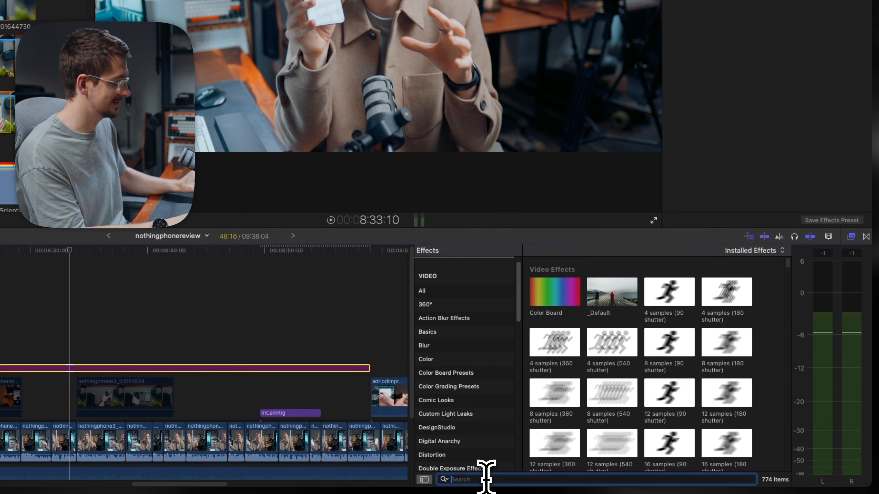
- Apply the Custom LUT effect to the adjustment clip and set it to LUT02_Update1
text(lut)
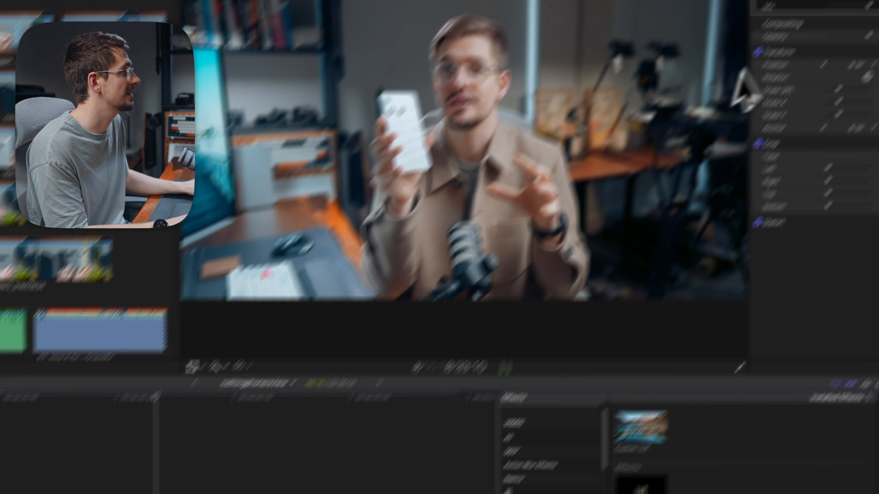
click(796, 52)
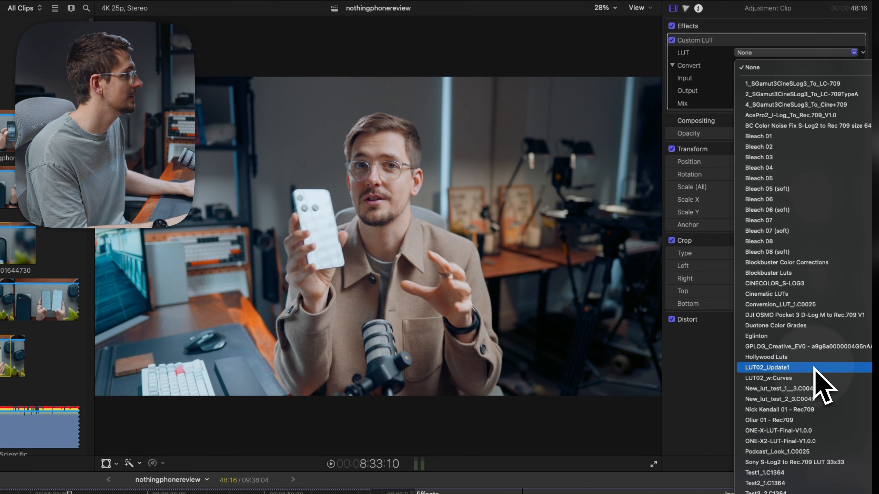
click(772, 368)
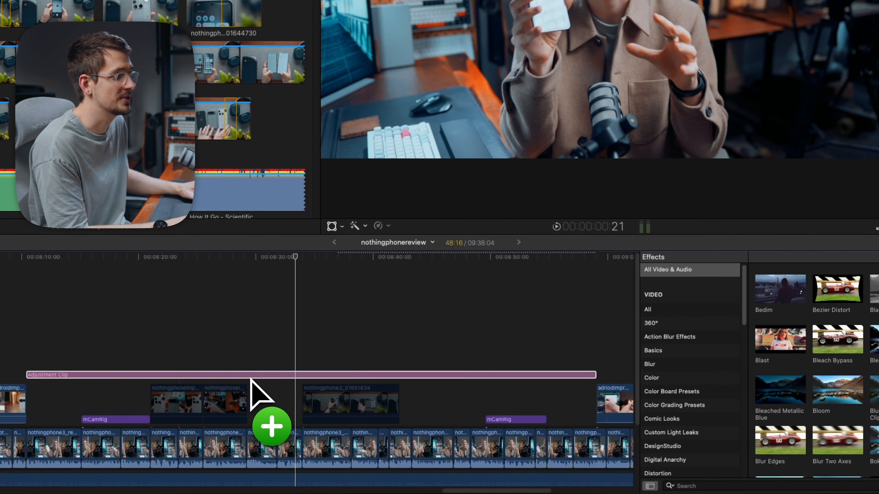
- Preview the LUT look on the timeline while extending the adjustment clip earlier
key(space)
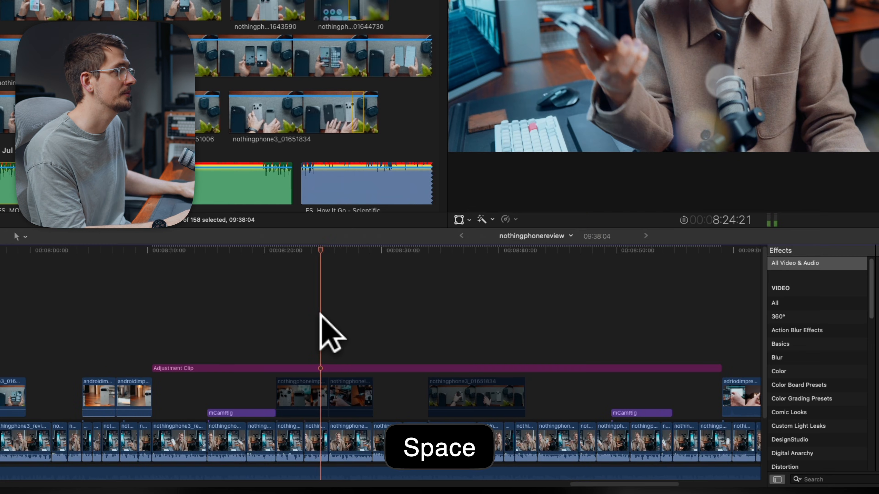
key(space)
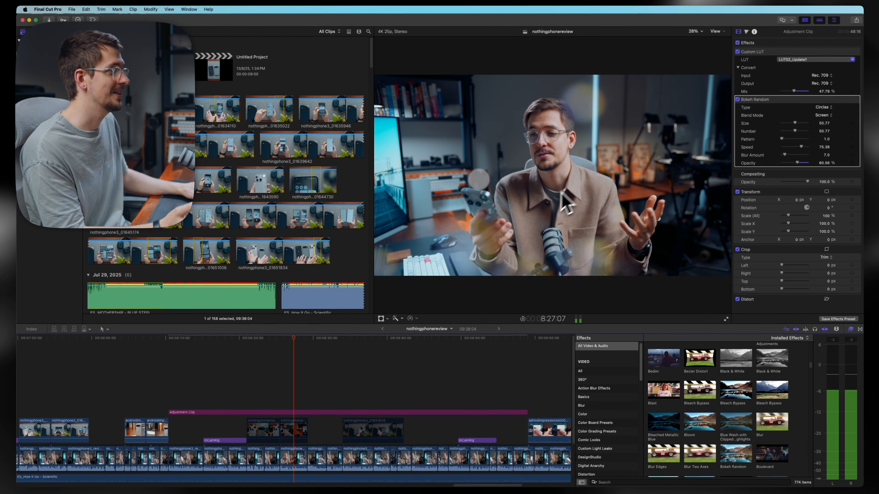
key(space)
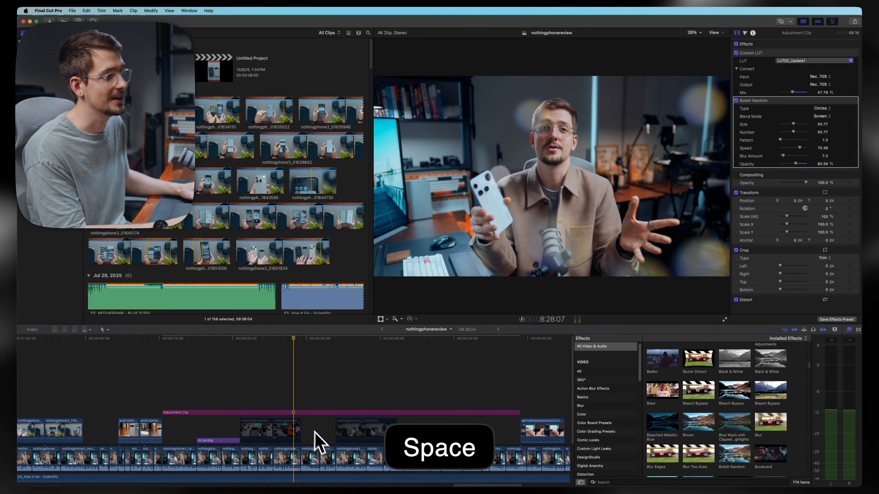
key(space)
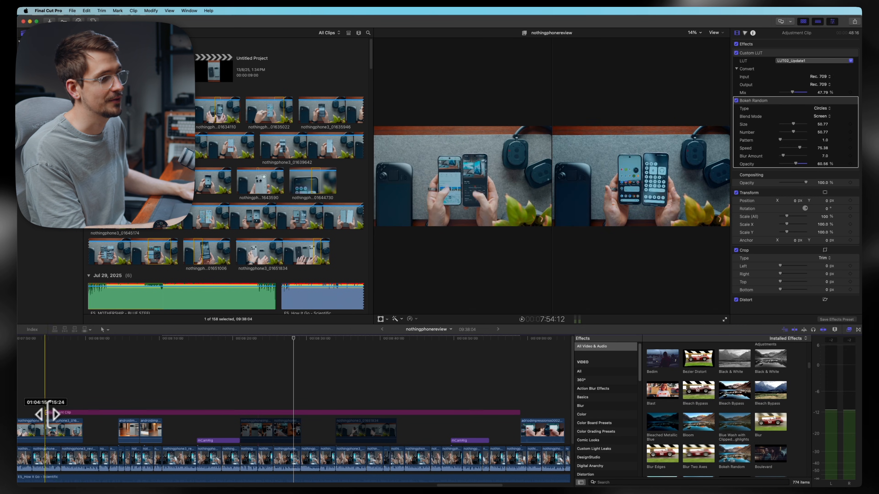
key(space)
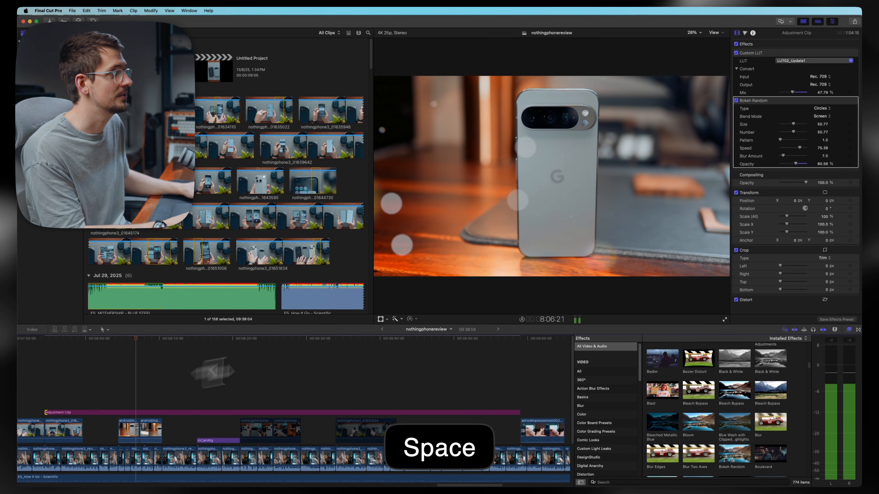
key(space)
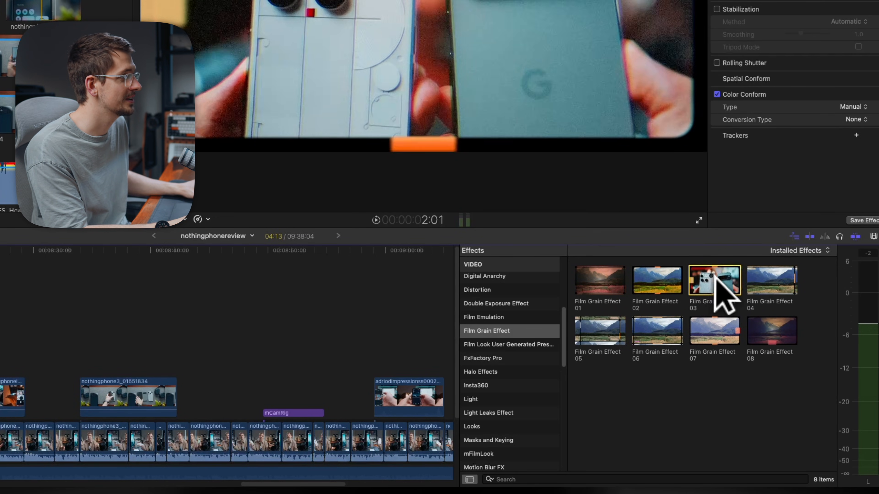
- Apply Film Grain Effect 03 to the two-phone clip, preview it, and bring up its colour correction
double_click(714, 280)
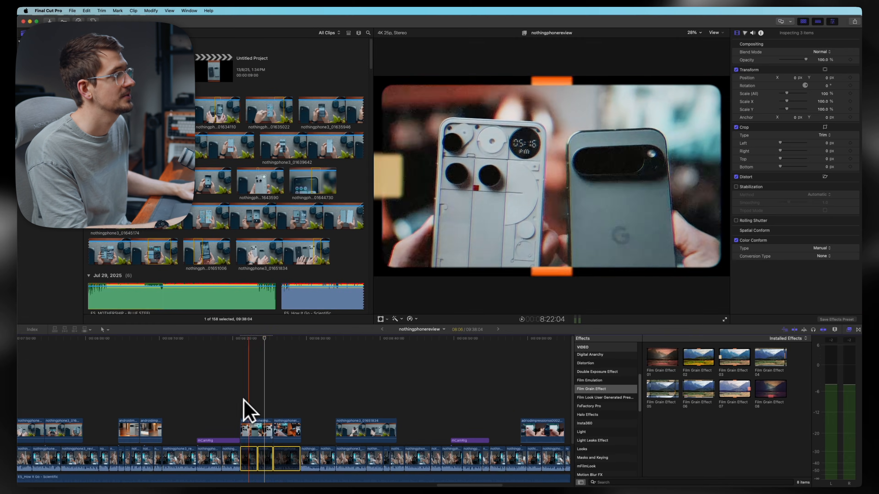
key(space)
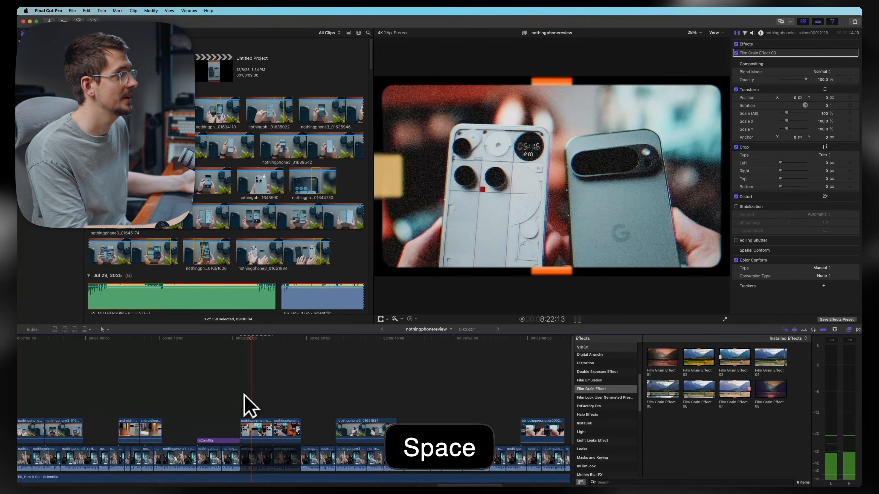
key(space)
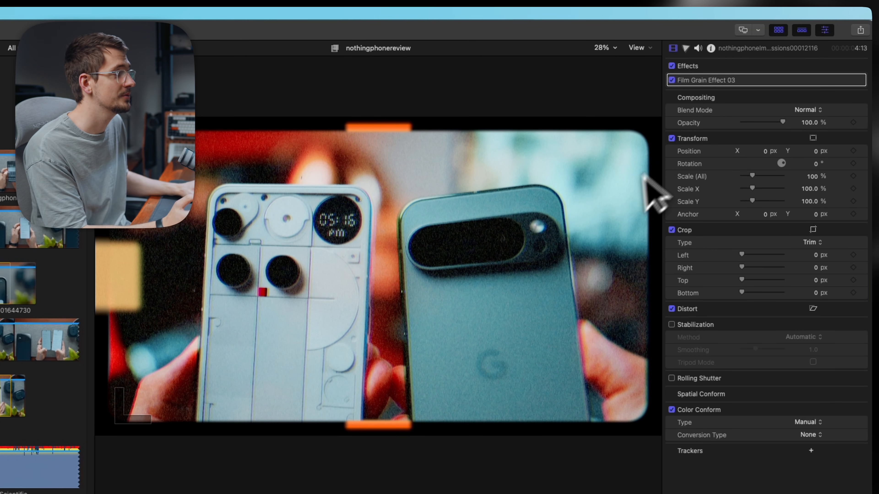
click(685, 47)
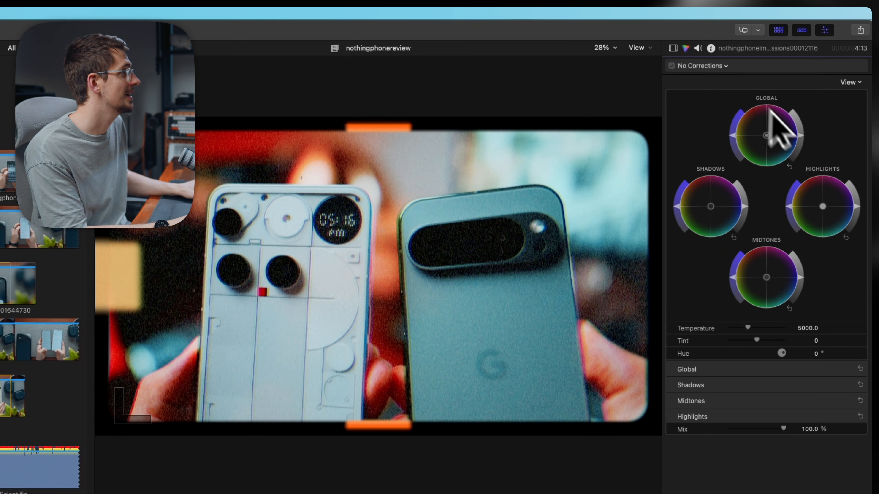
mouse_move(751, 224)
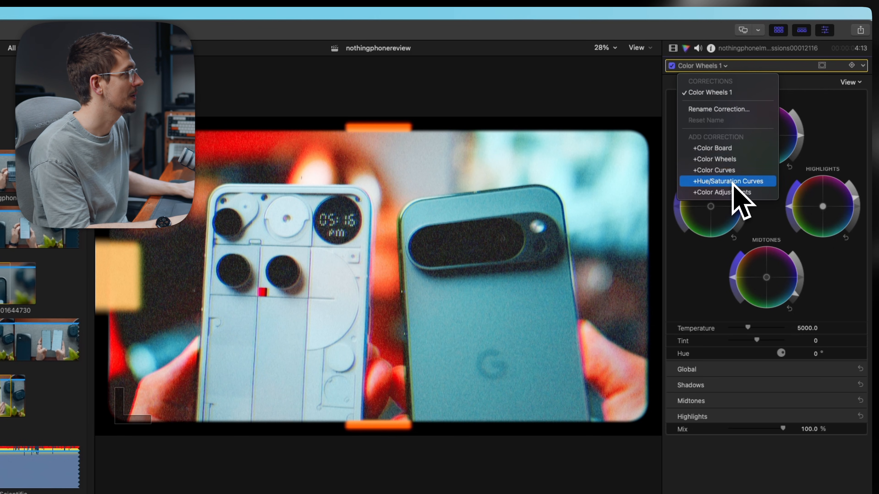
- Add a Hue/Saturation Curves correction to the two-phone clip
click(726, 181)
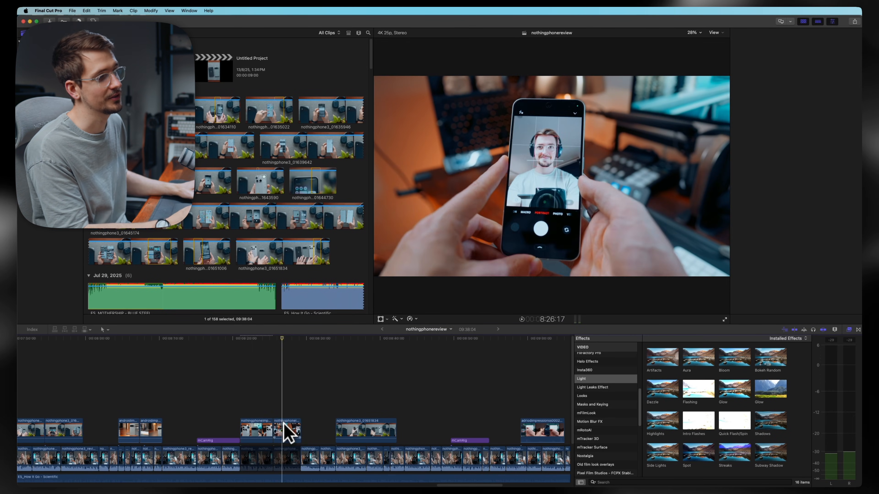
- Copy the two-phone clip and set up Paste Attributes onto the following phone-camera clip, reviewing the checked effects
click(286, 431)
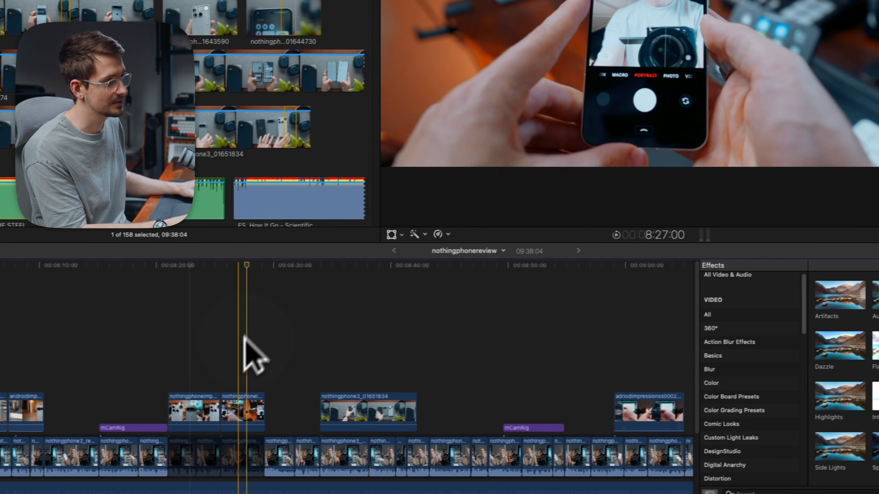
click(233, 415)
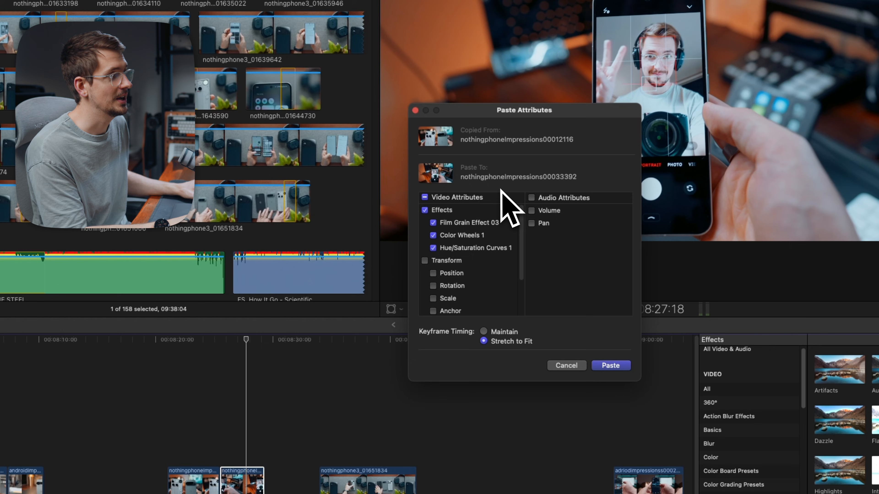
scroll(down, 3)
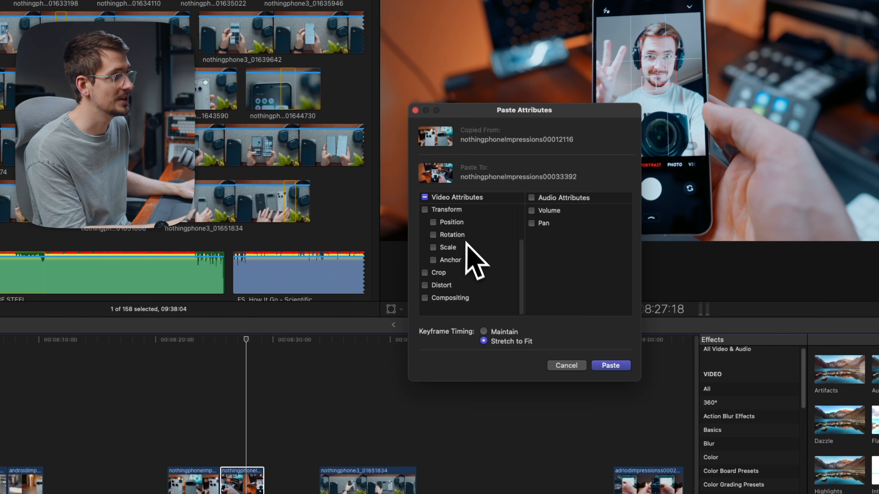
scroll(up, 3)
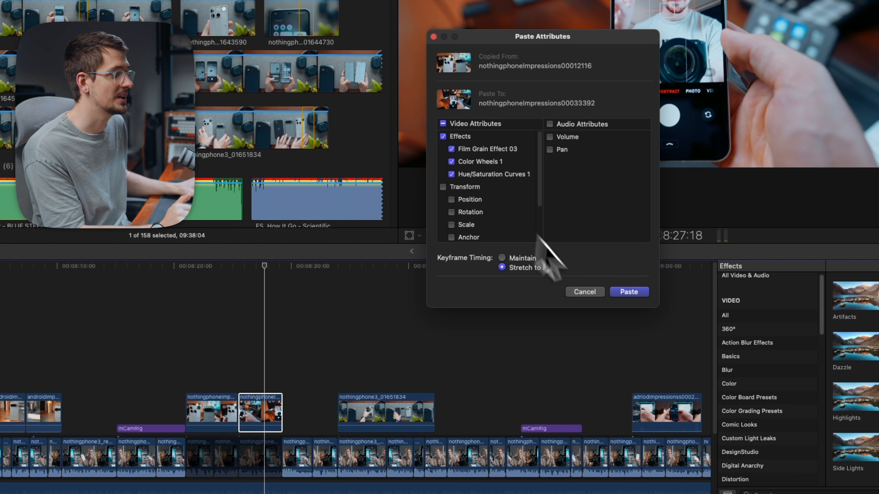
- Paste the film grain, colour wheels and hue/saturation effects onto the phone-camera clip and play back the result
key(space)
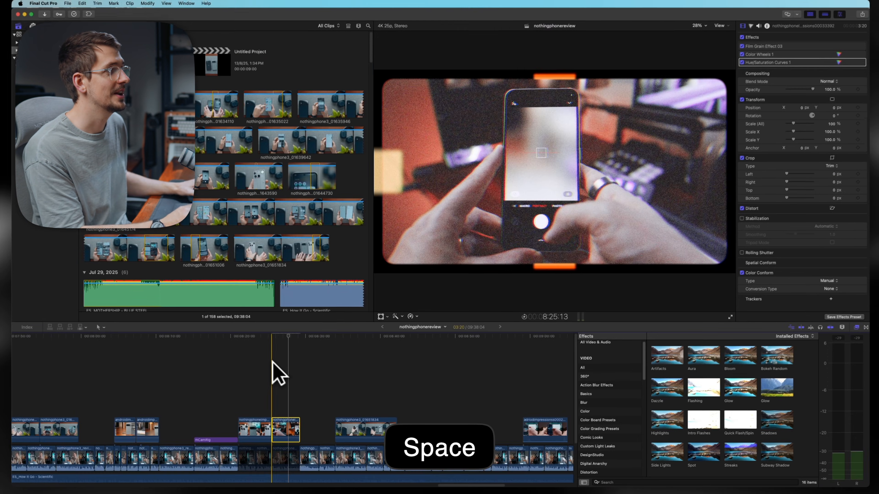
key(space)
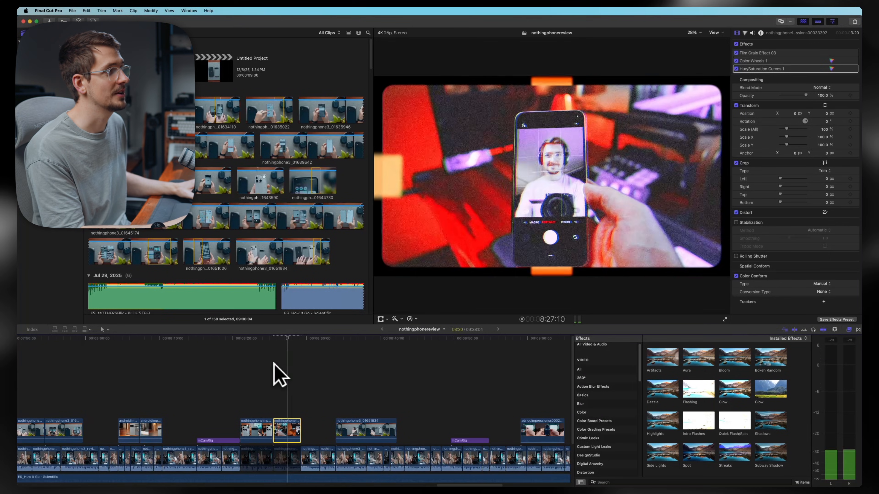
key(space)
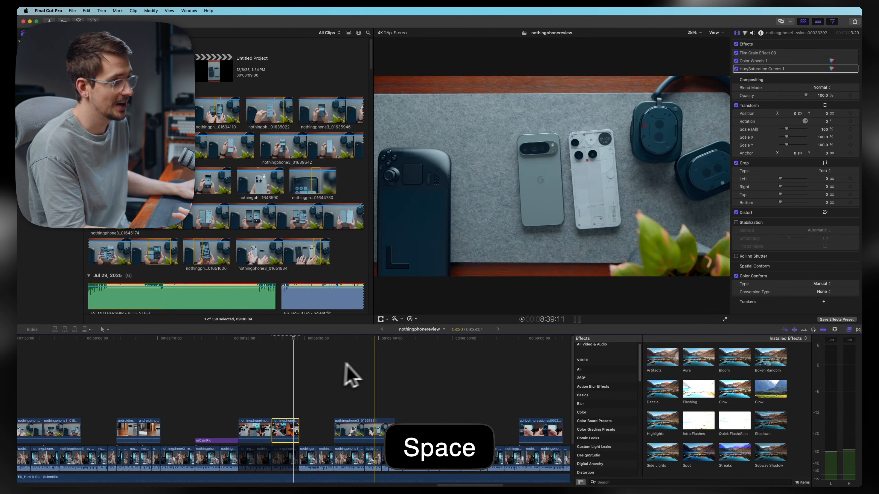
key(cmd+shift+v)
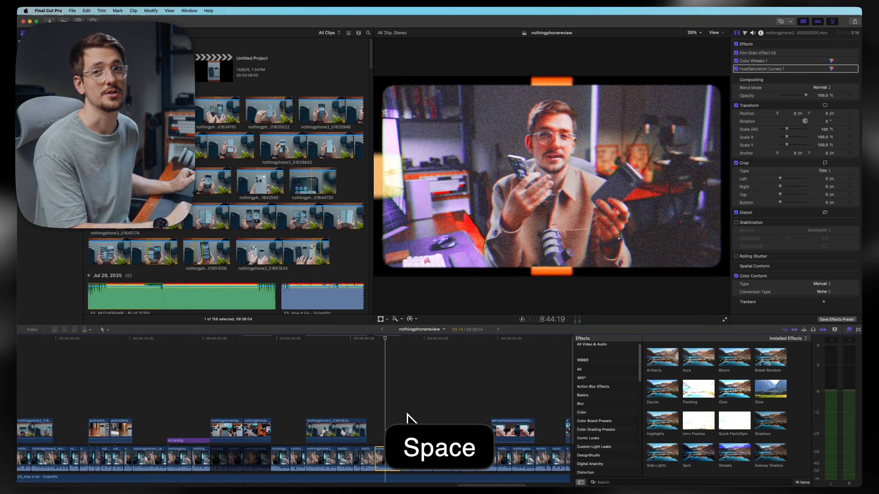
key(space)
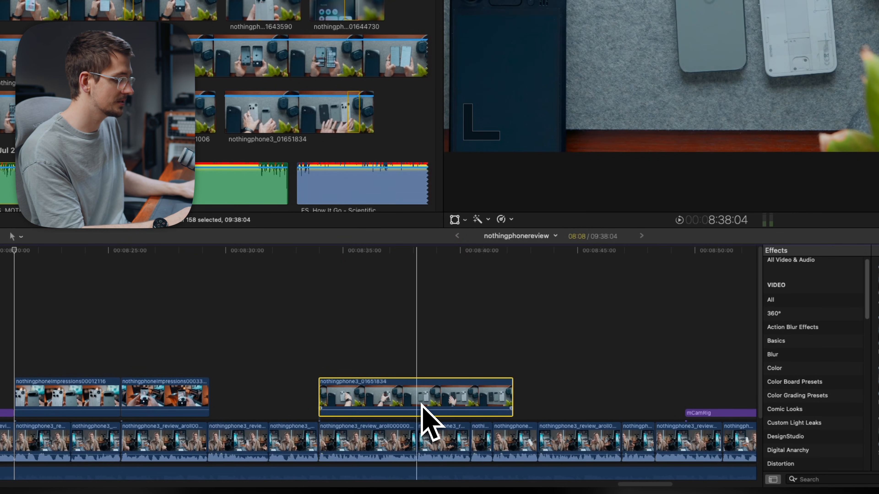
mouse_move(427, 311)
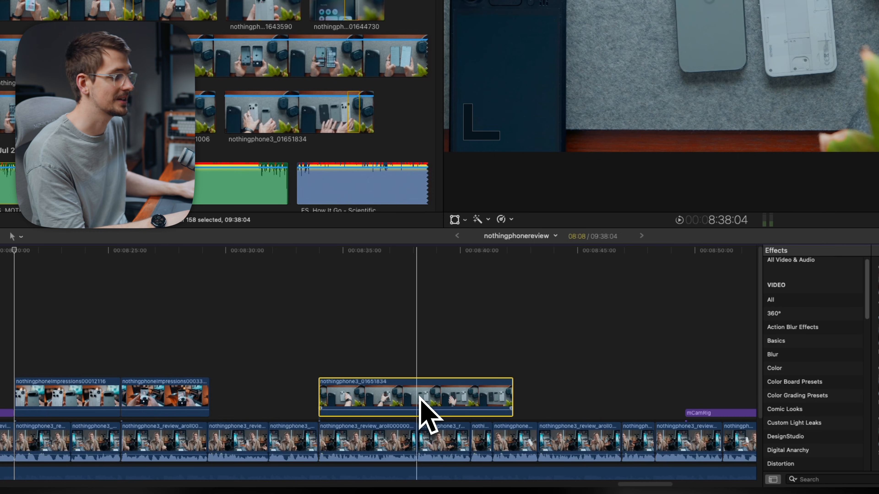
key(cmd+b)
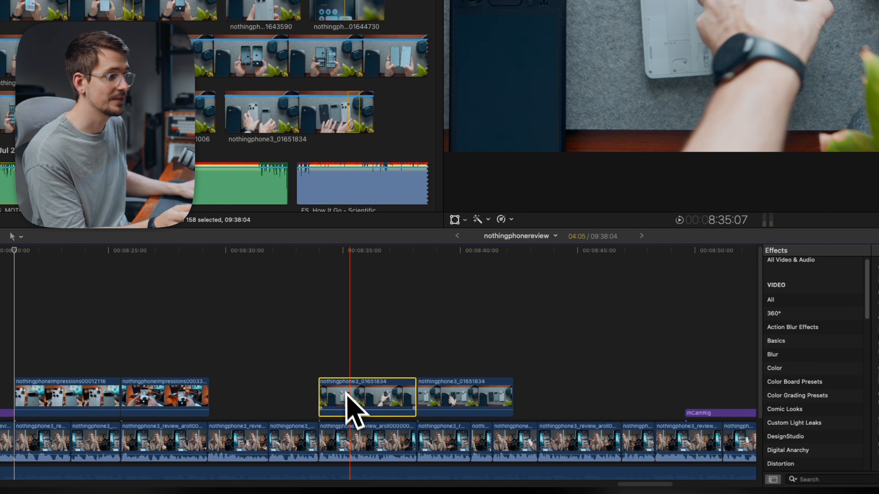
key(delete)
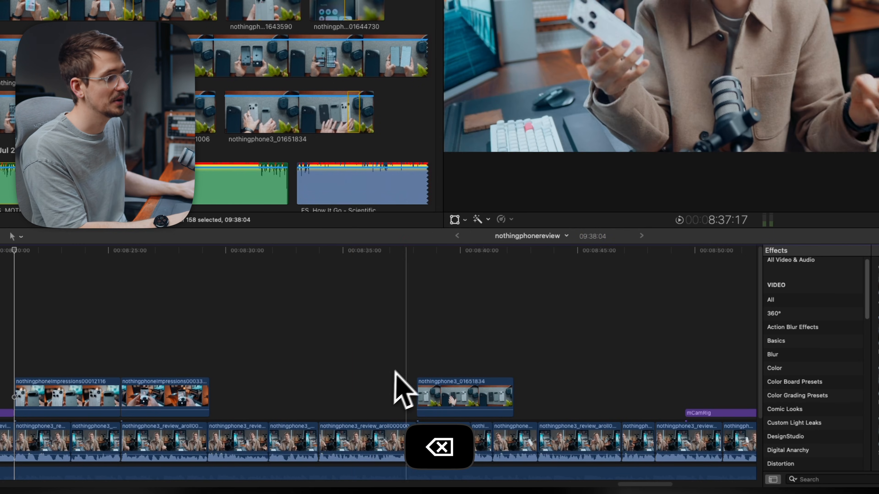
key(cmd+z)
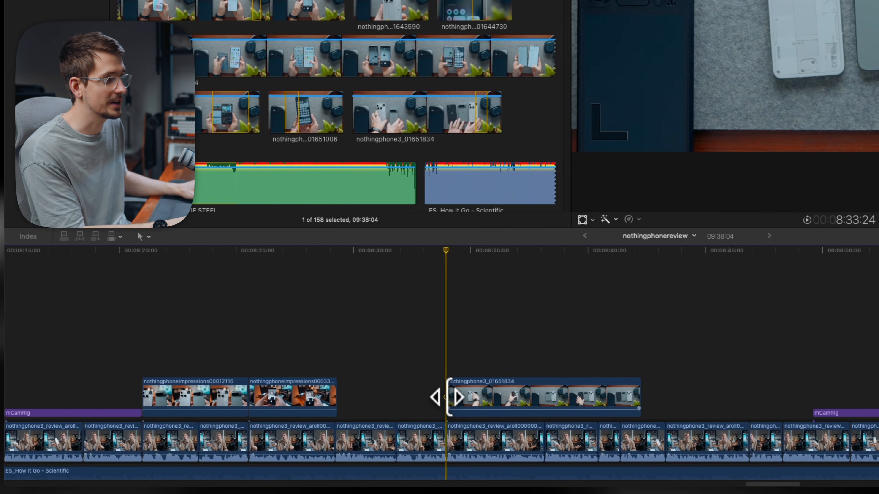
key(cmd+z)
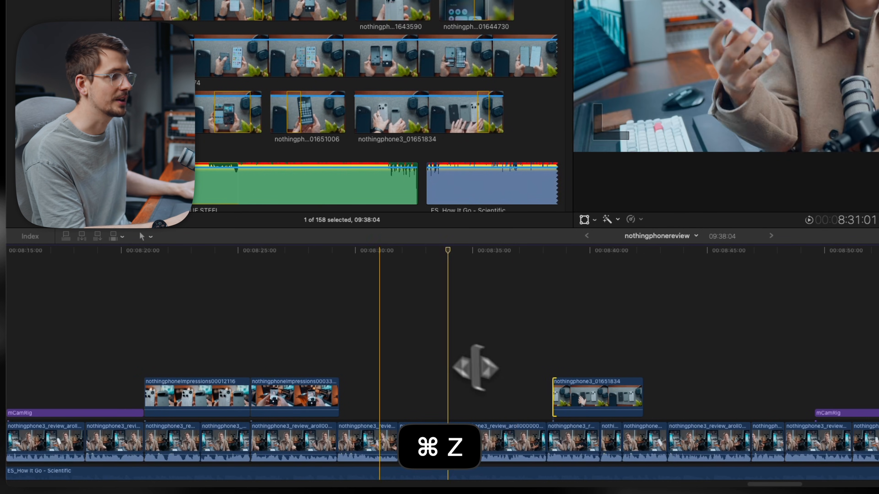
click(143, 236)
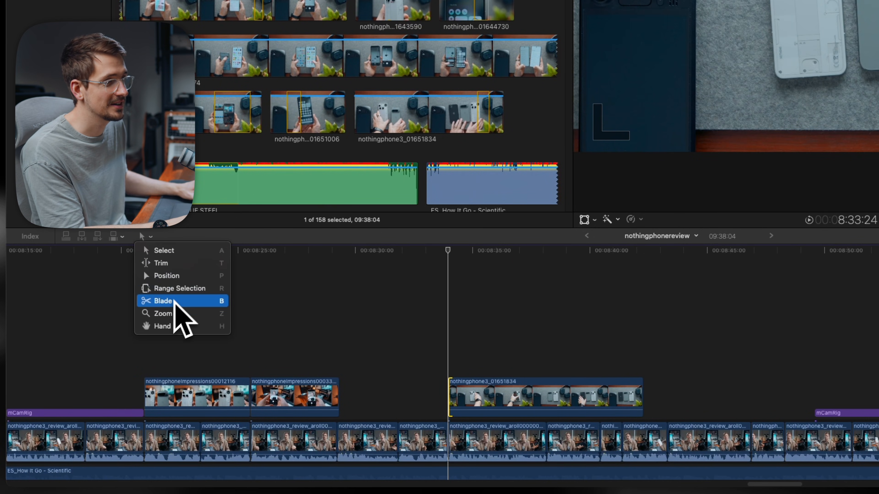
click(163, 302)
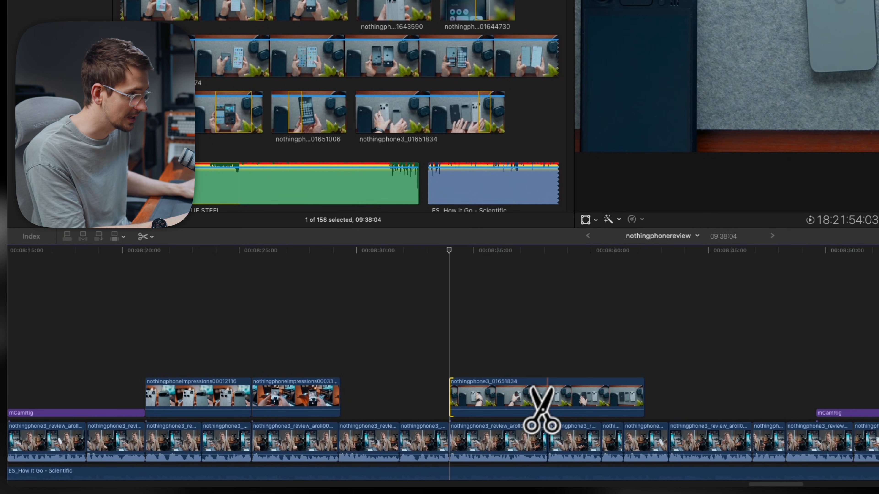
click(540, 403)
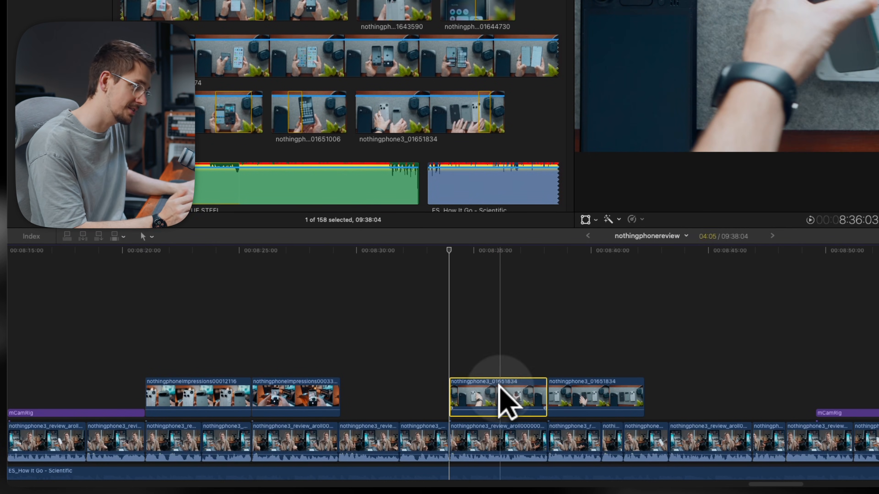
key(cmd+z)
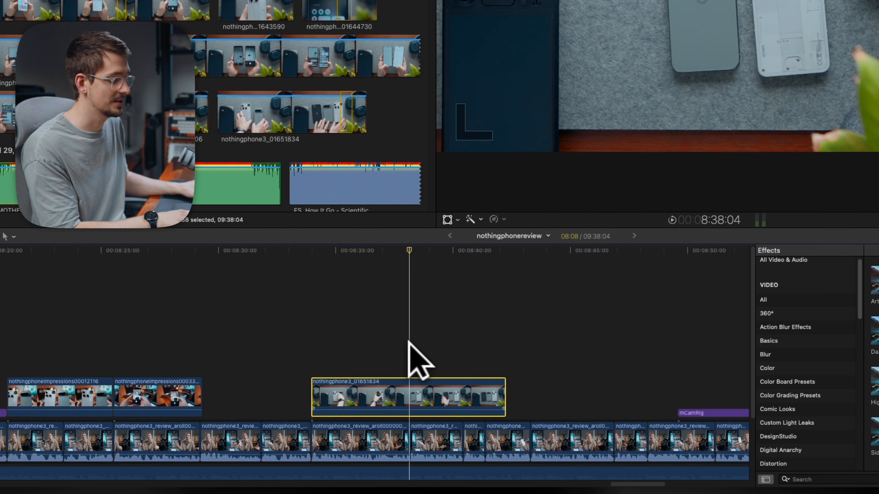
key(delete)
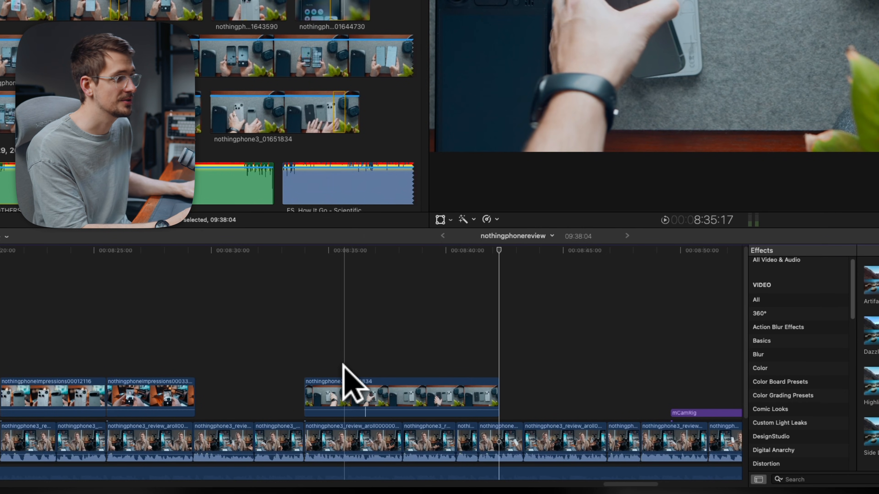
click(401, 397)
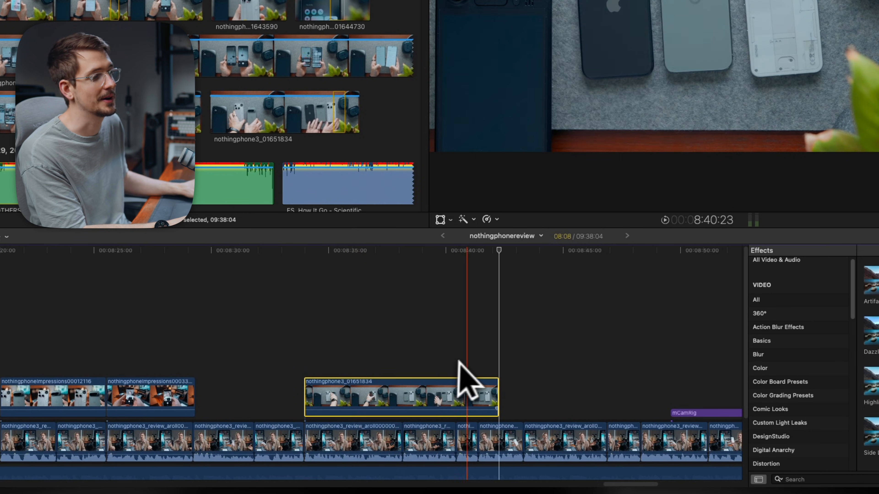
click(499, 250)
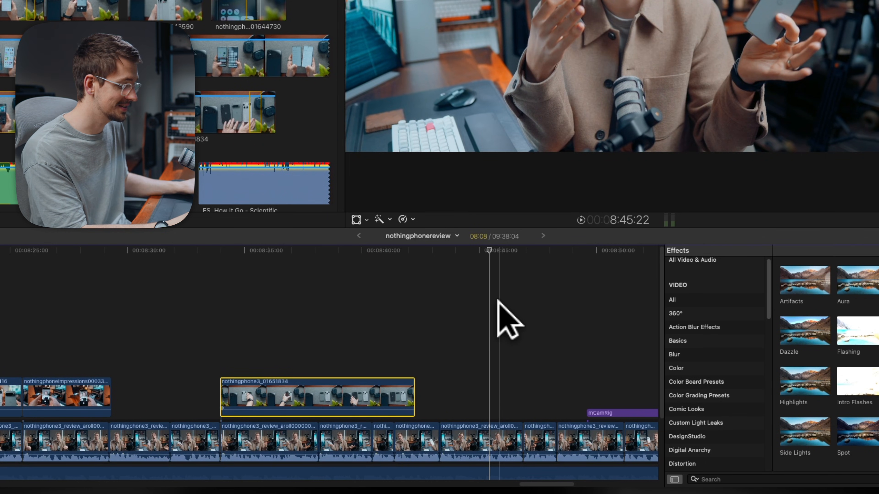
- Reverse the nothingphone3_01651834 clip via custom retime, undoing the extra speed change so it plays at -100%
key(shift+b)
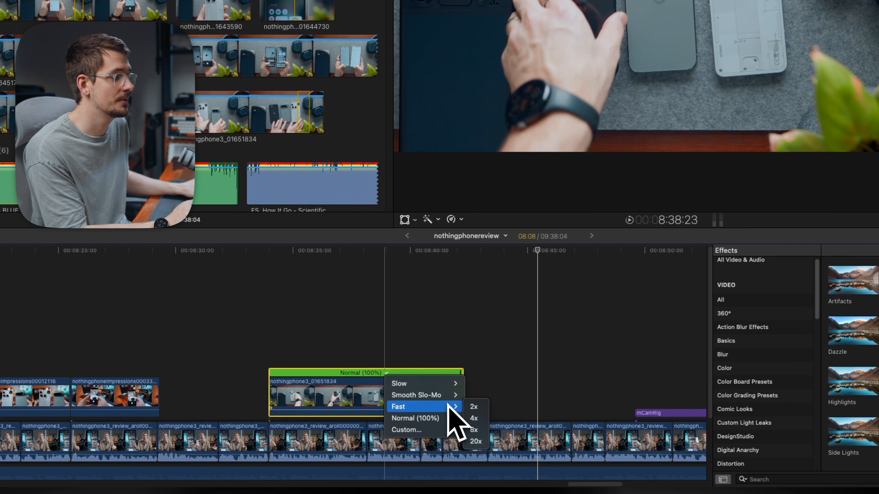
click(406, 430)
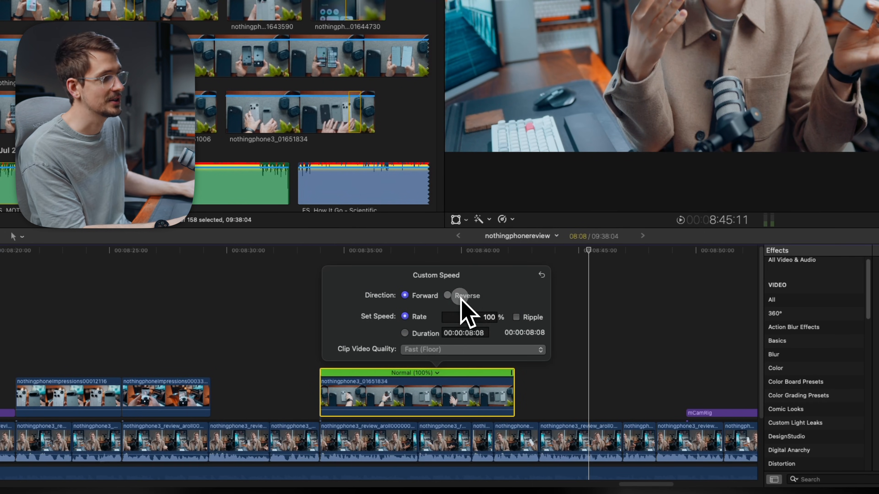
click(446, 295)
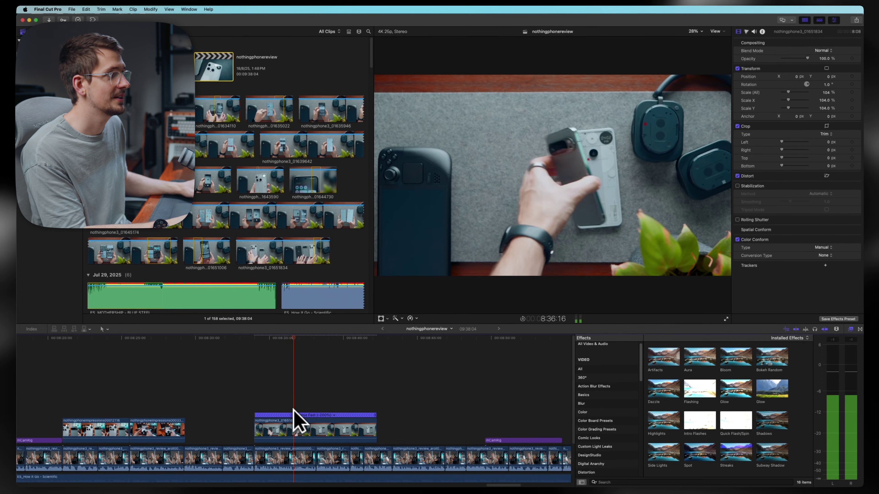
key(space)
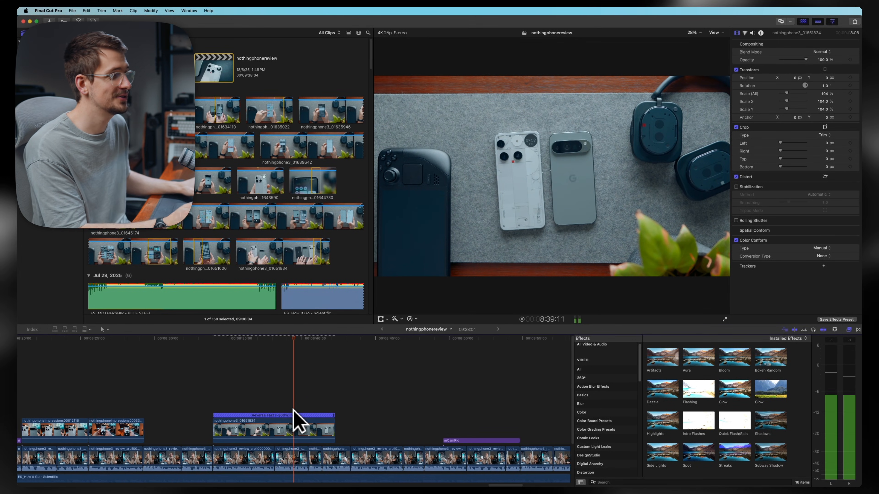
key(cmd+z)
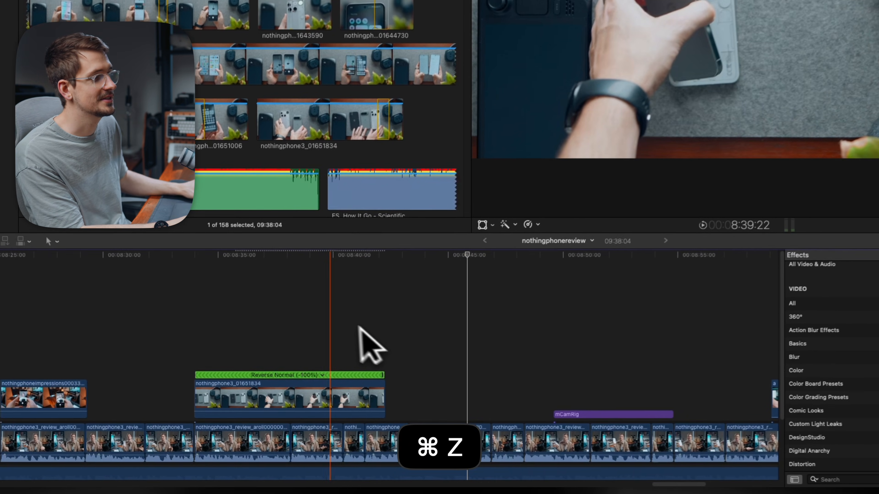
key(cmd+z)
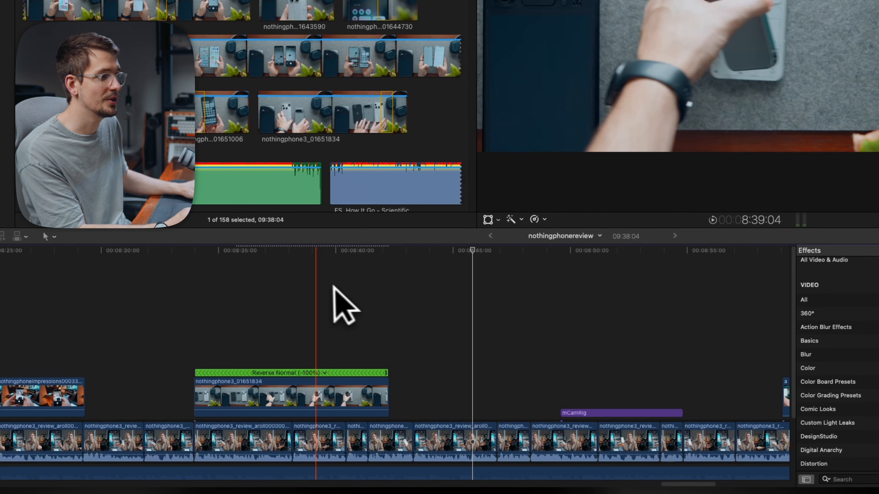
click(330, 397)
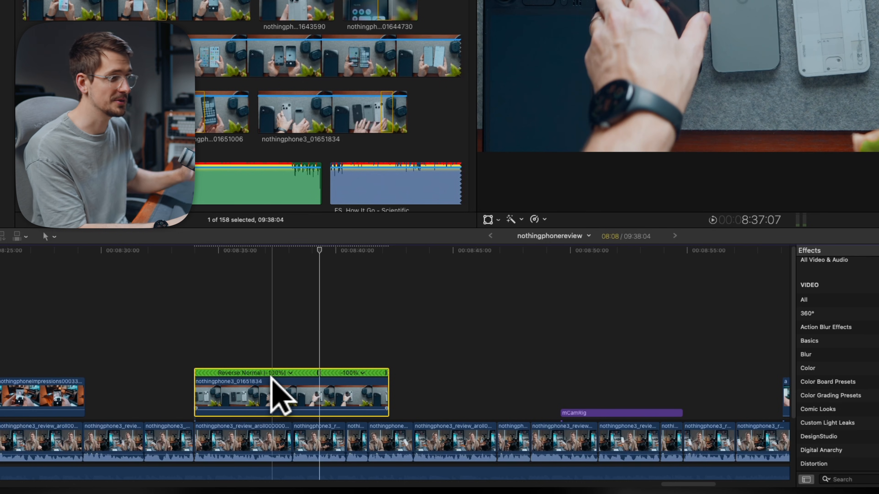
mouse_move(336, 392)
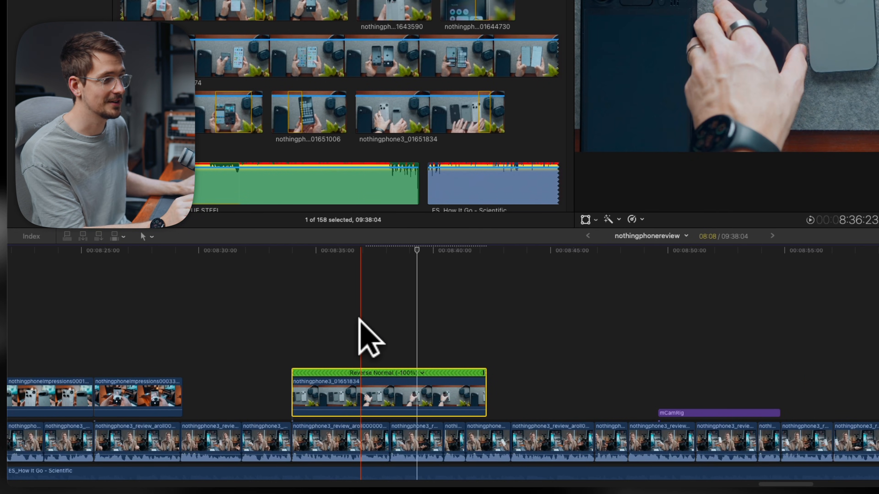
key(v)
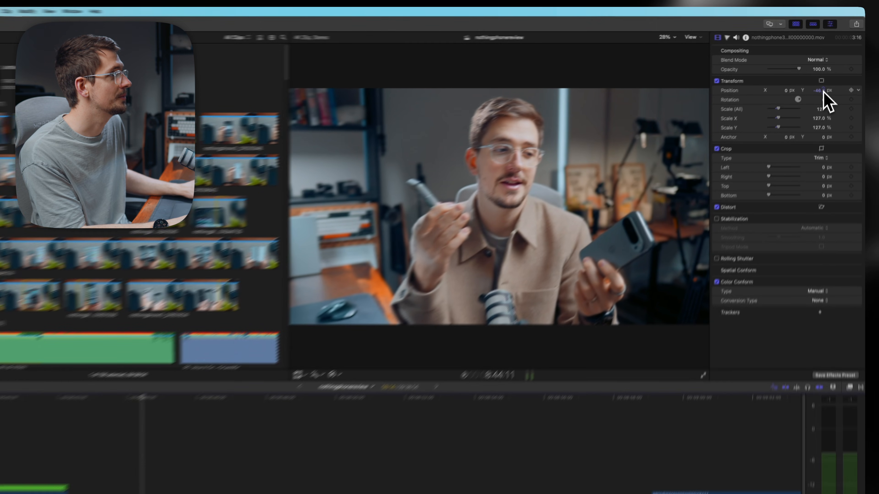
- Play back the talking-head clip to check its -83.3 px vertical reframing
key(space)
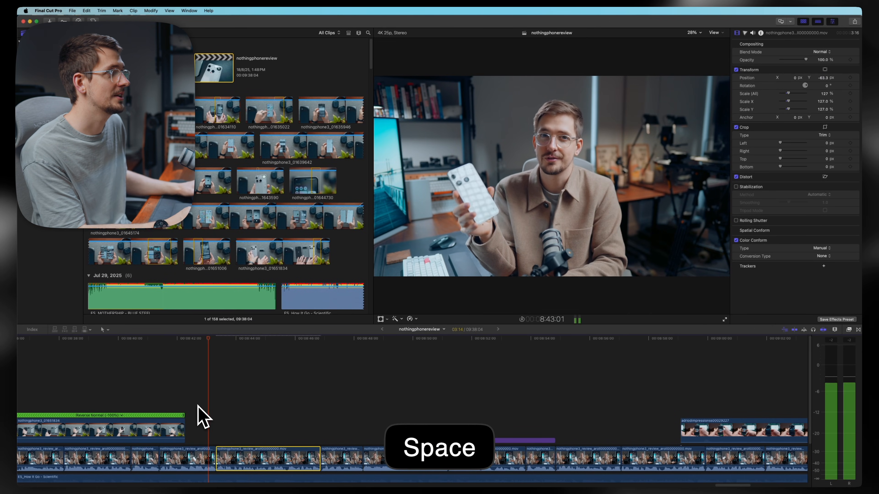
key(space)
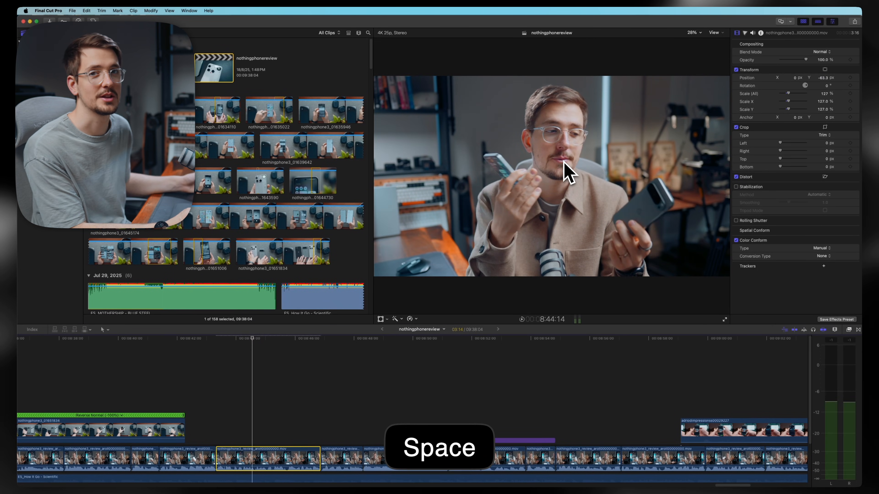
key(space)
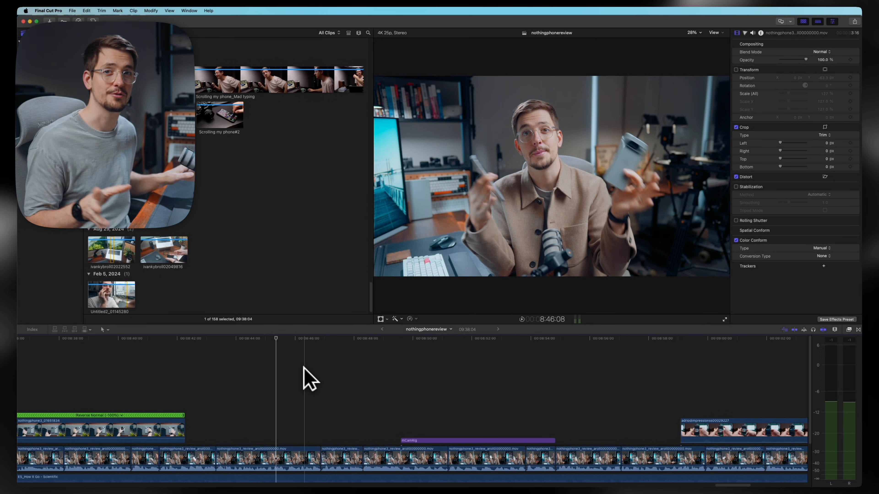
click(392, 455)
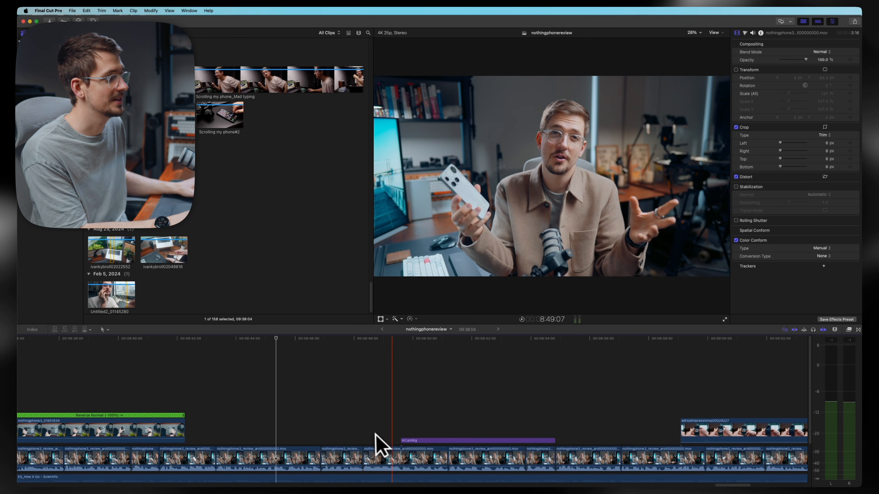
key(space)
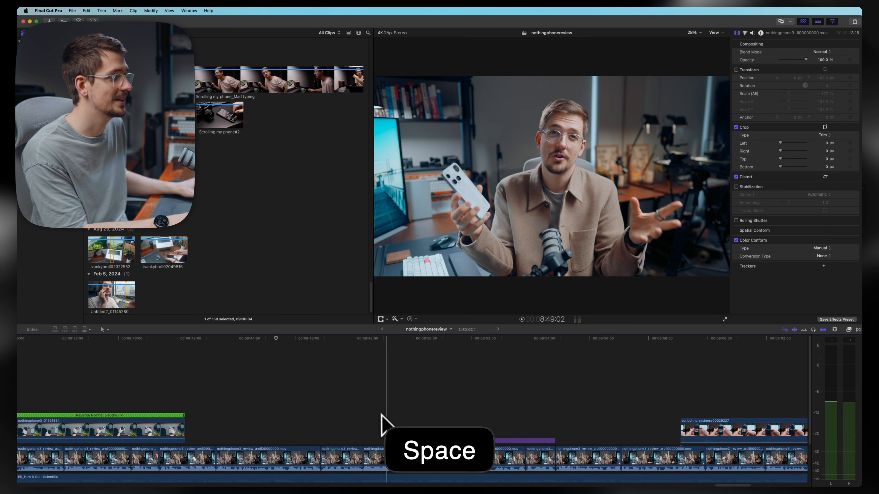
key(space)
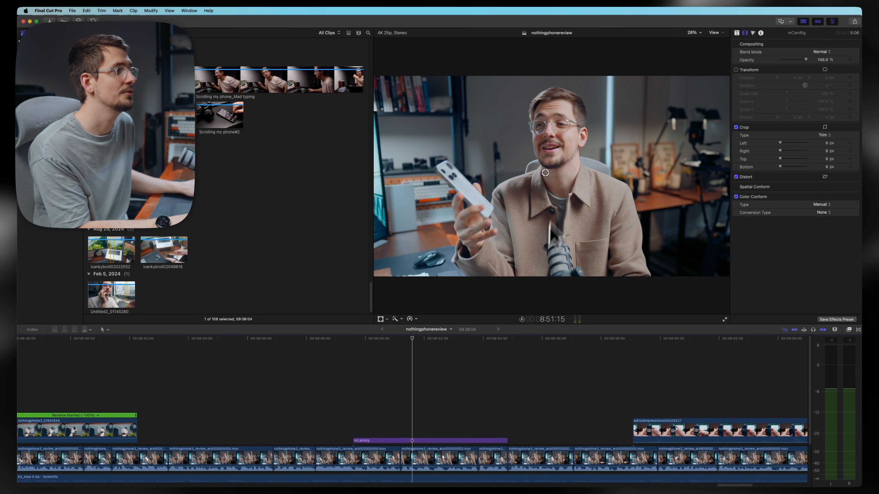
key(space)
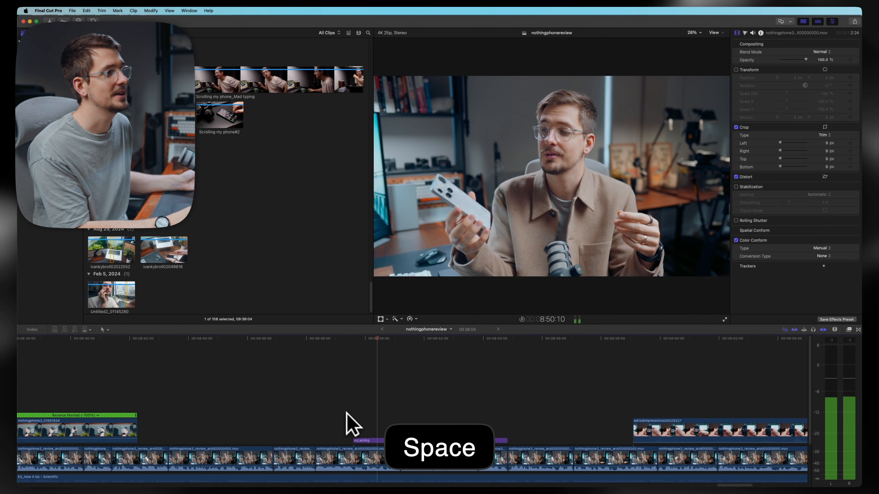
key(space)
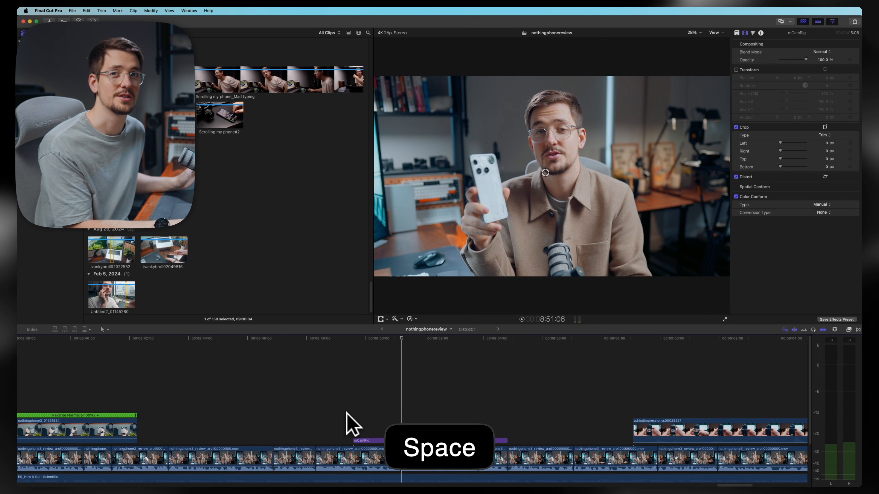
key(space)
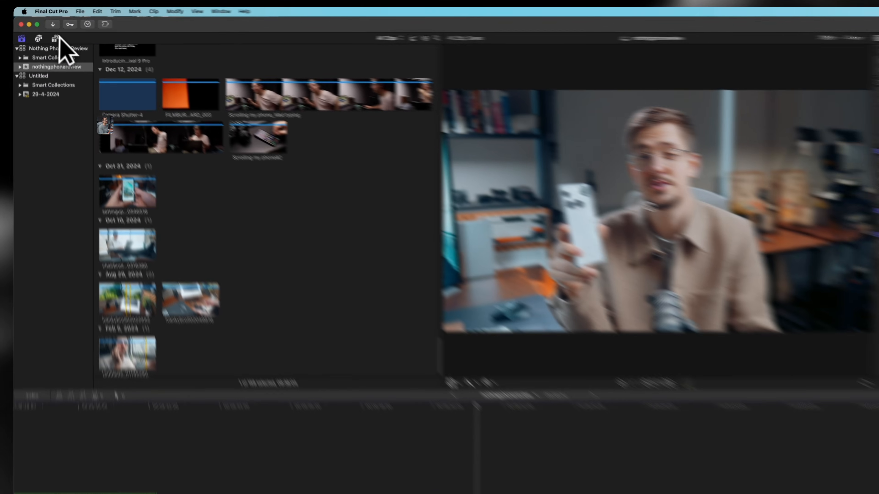
- Place a second mCamRig generator above the talking-head footage and show its generator parameters
click(61, 48)
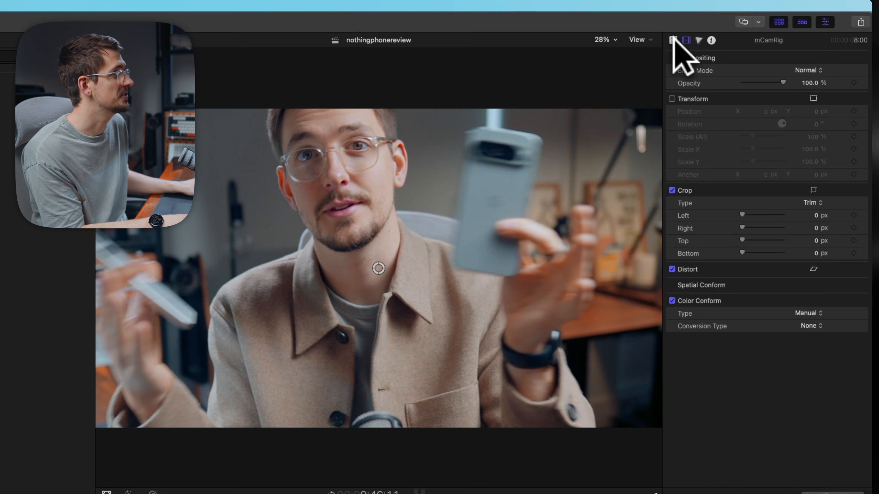
click(672, 40)
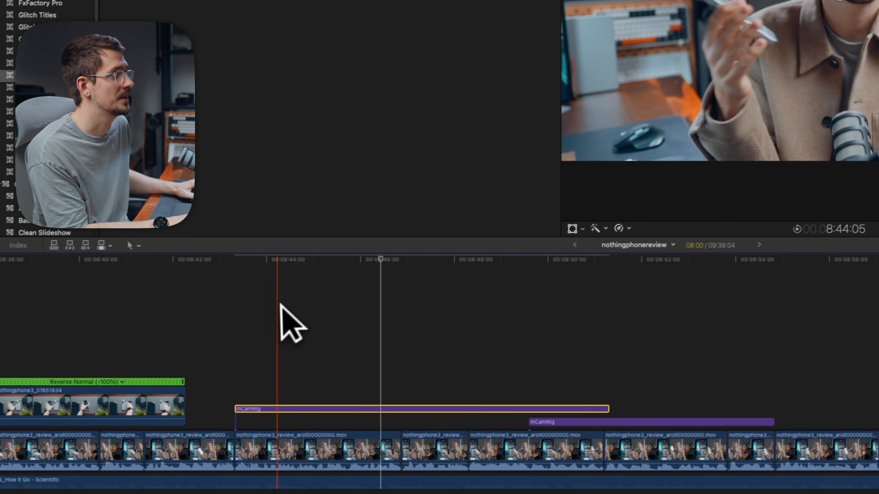
- Preview the new mCamRig section before and after shortening it to clear the other clip
key(space)
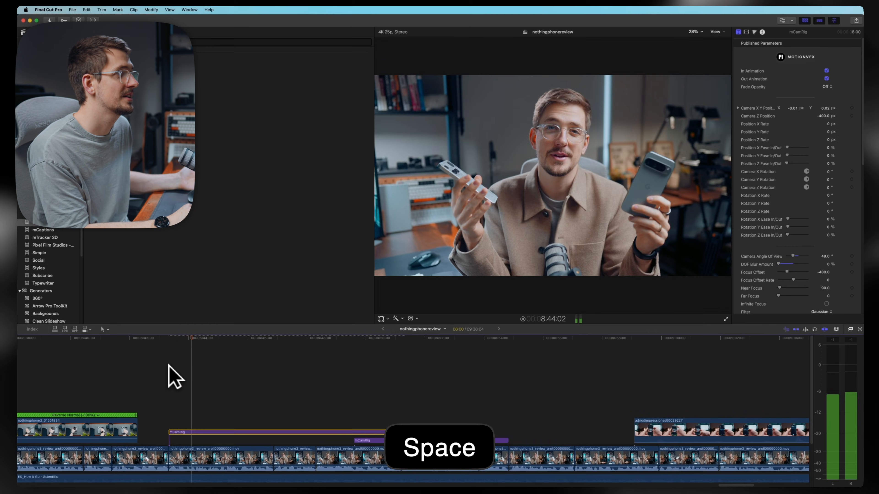
key(space)
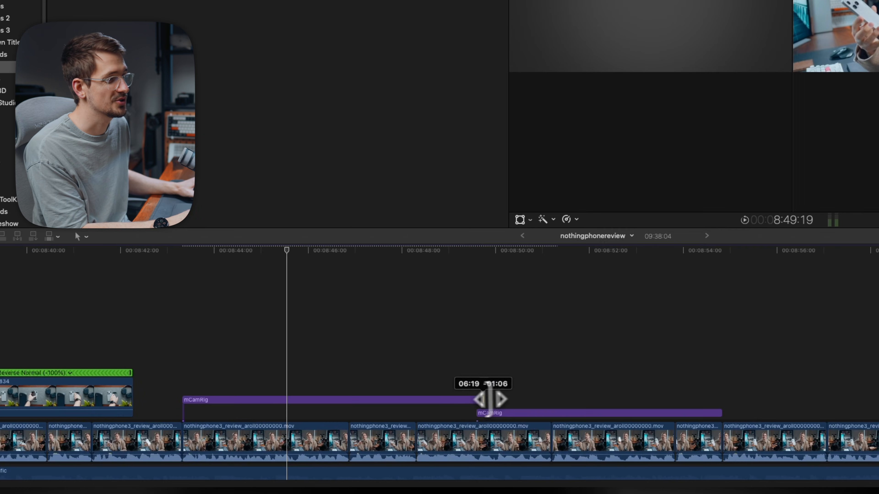
key(space)
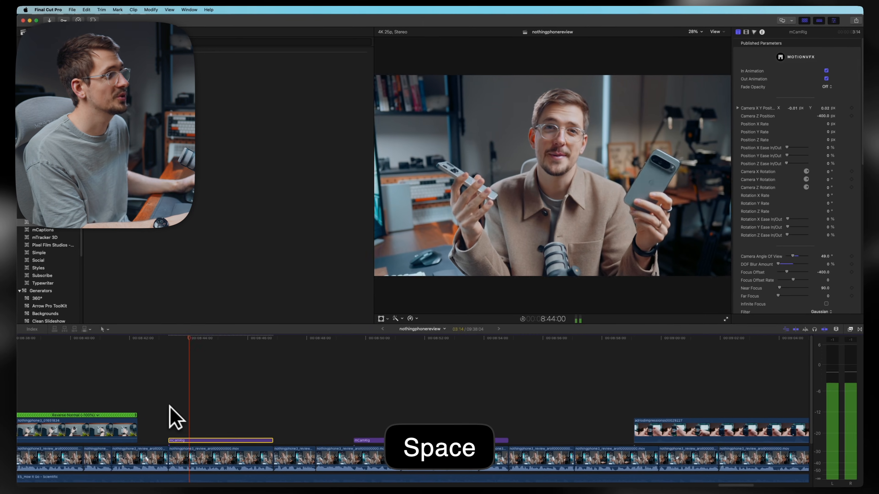
key(space)
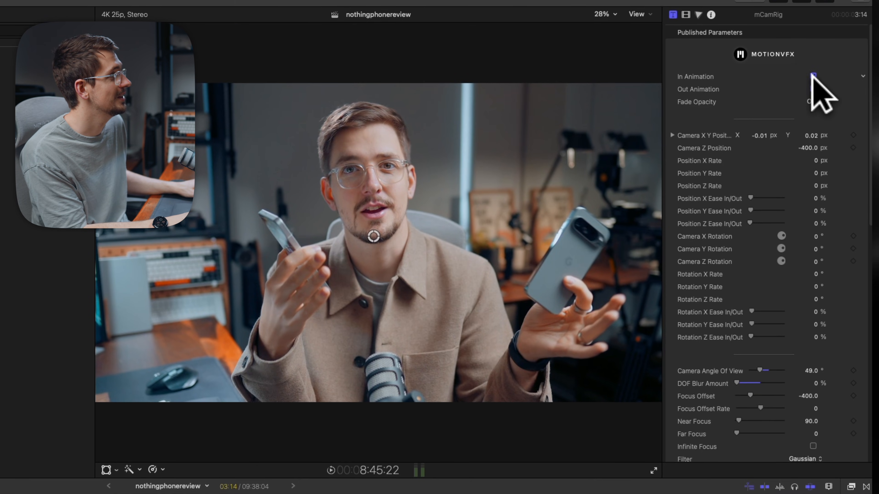
- Switch off the mCamRig's Out Animation in the Generator inspector and preview the change
double_click(756, 135)
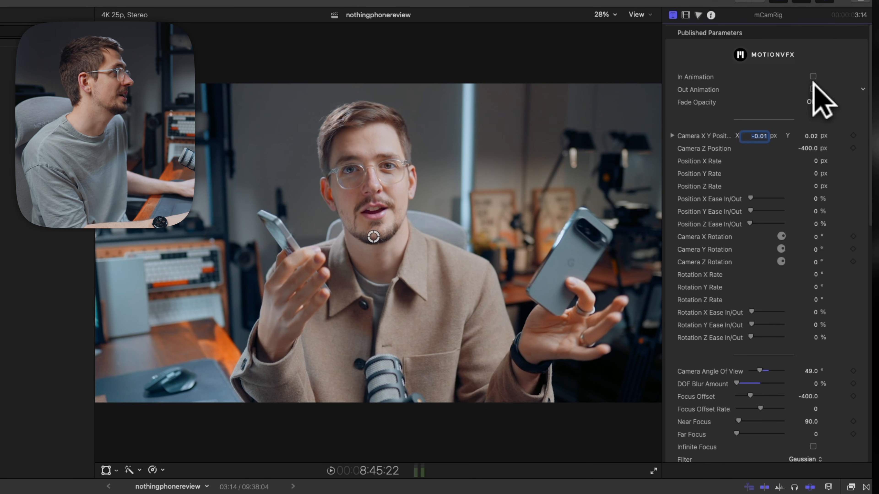
key(space)
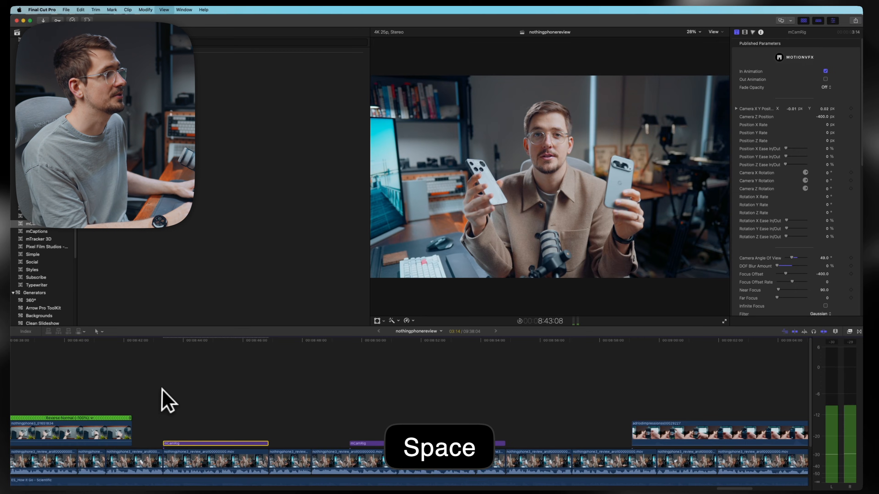
key(space)
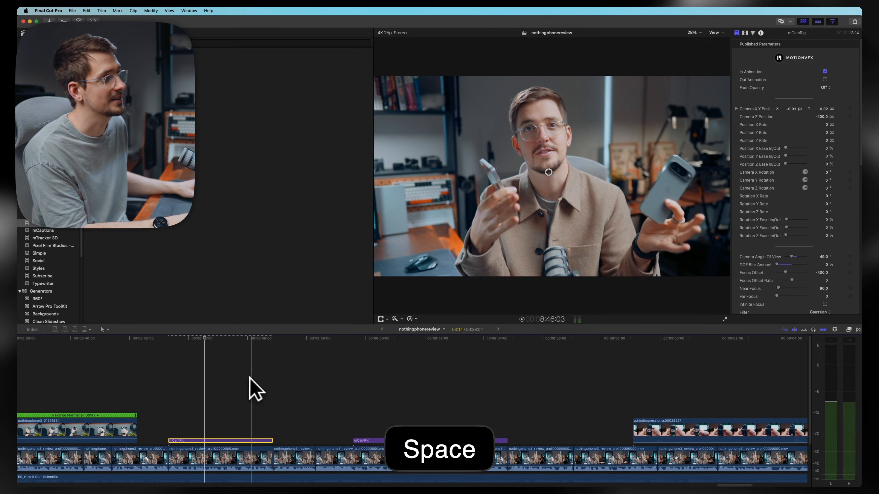
key(space)
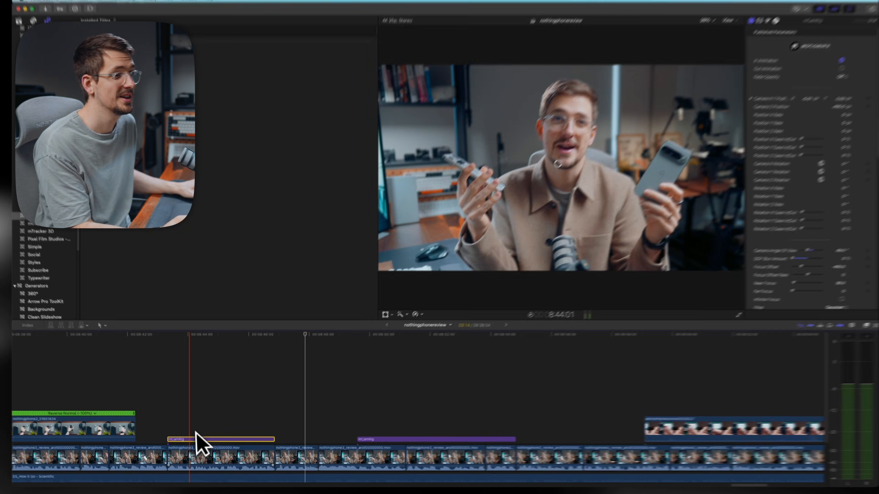
- Paste a copy of the configured mCamRig zoom further along, undoing the unwanted pastes
key(cmd+v)
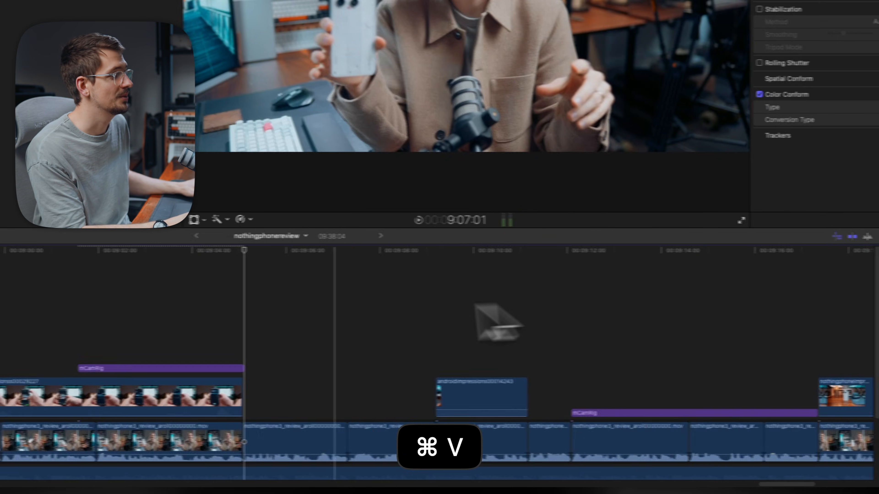
key(cmd+z)
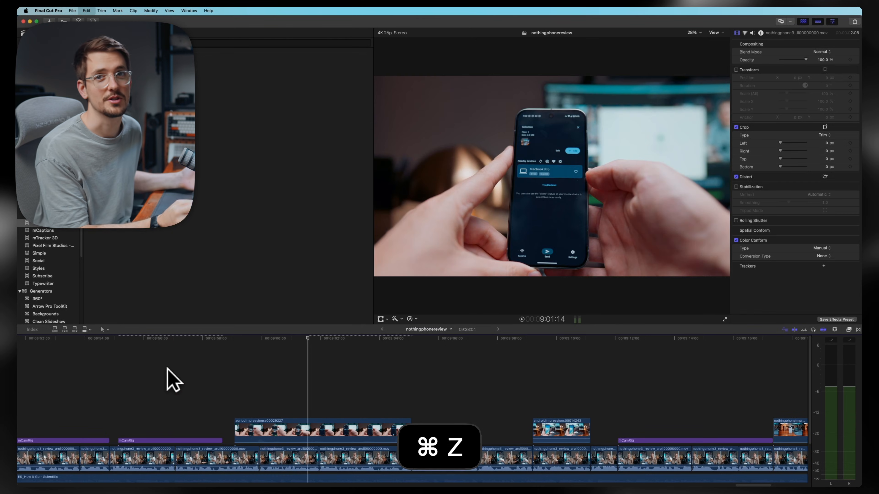
key(cmd+z)
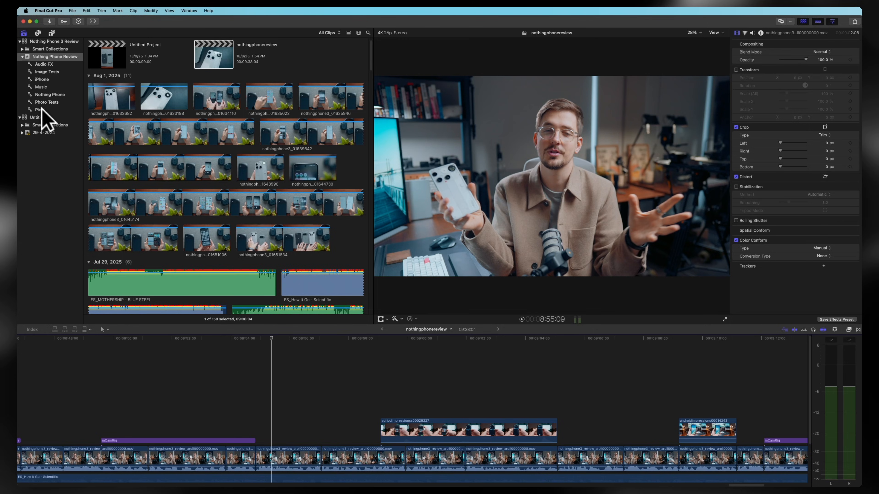
- Browse the iPhone keyword collection, preview 'Scrolling my phone#2', then show the Music collection's tracks
click(54, 109)
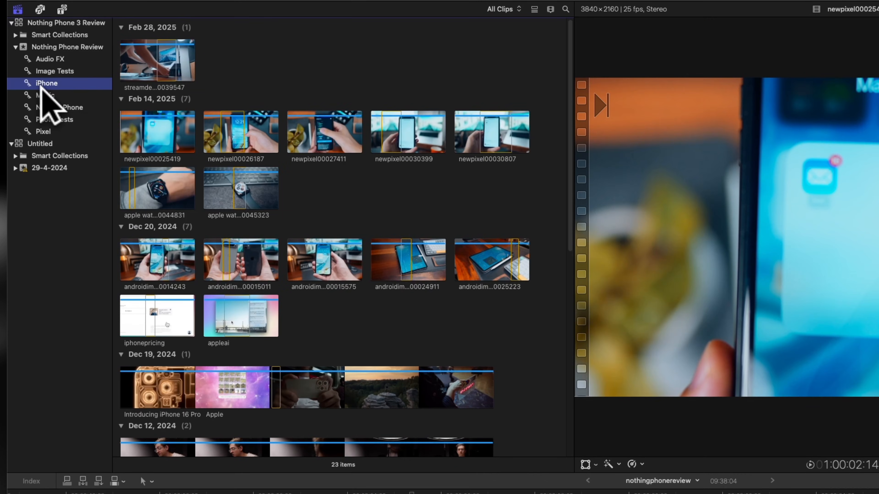
click(240, 258)
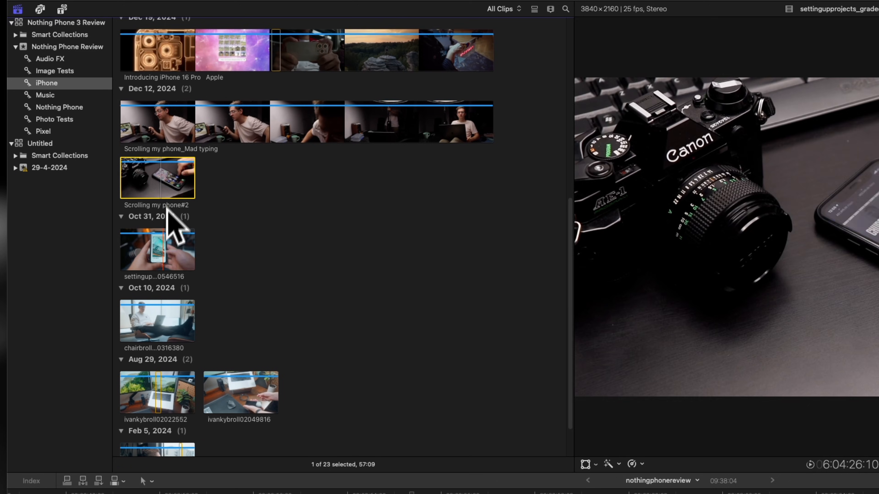
click(45, 95)
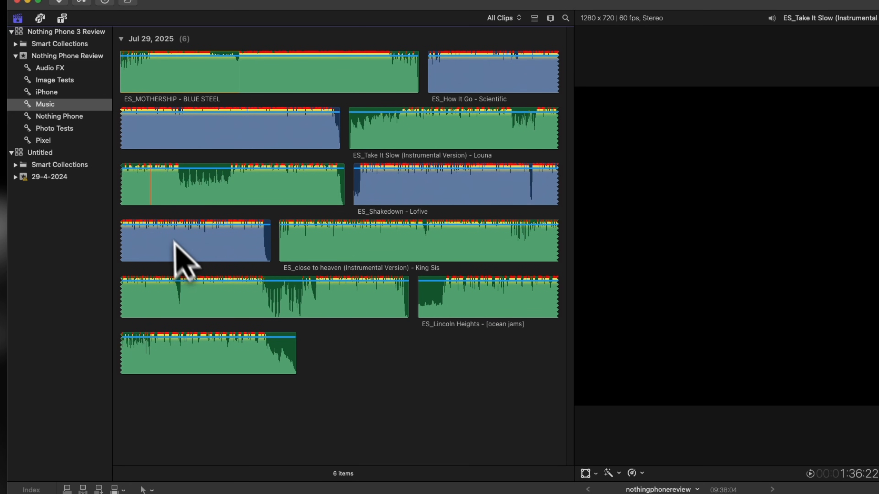
click(58, 116)
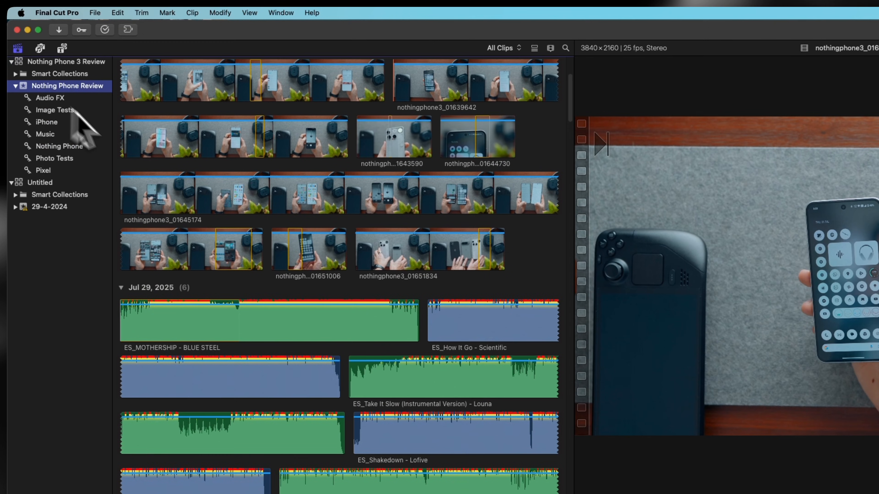
- Scroll through all 158 clips of the Nothing Phone Review event
scroll(up, 3)
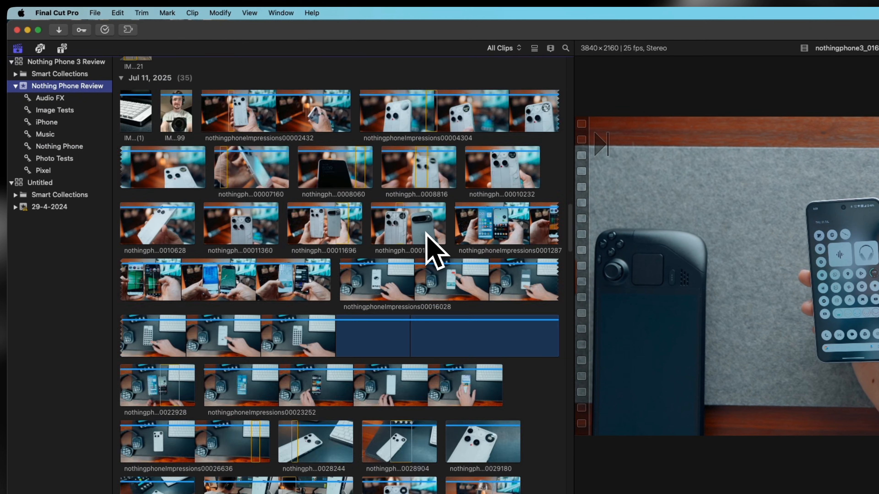
scroll(down, 3)
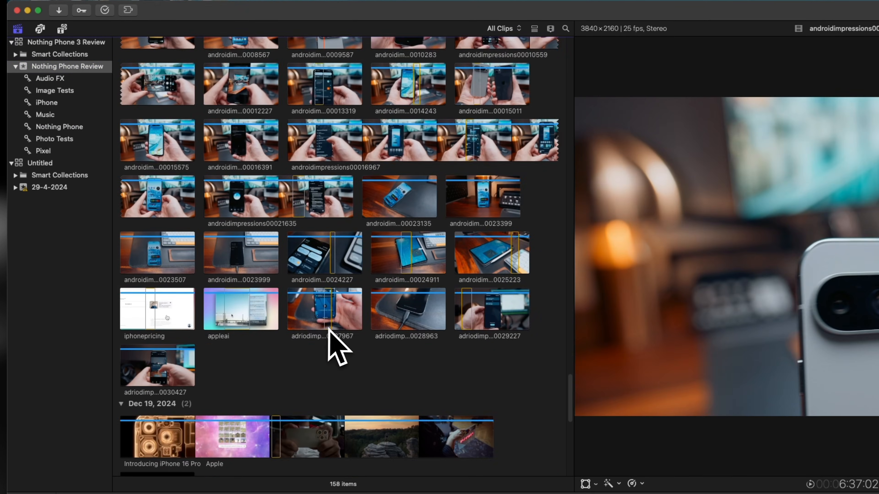
scroll(down, 3)
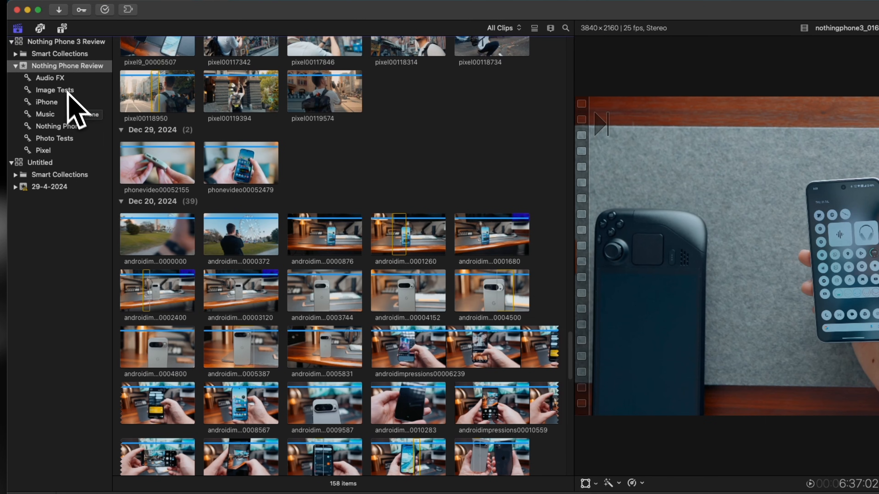
- Create a new keyword collection in the event and name it Screen Recordings
right_click(66, 51)
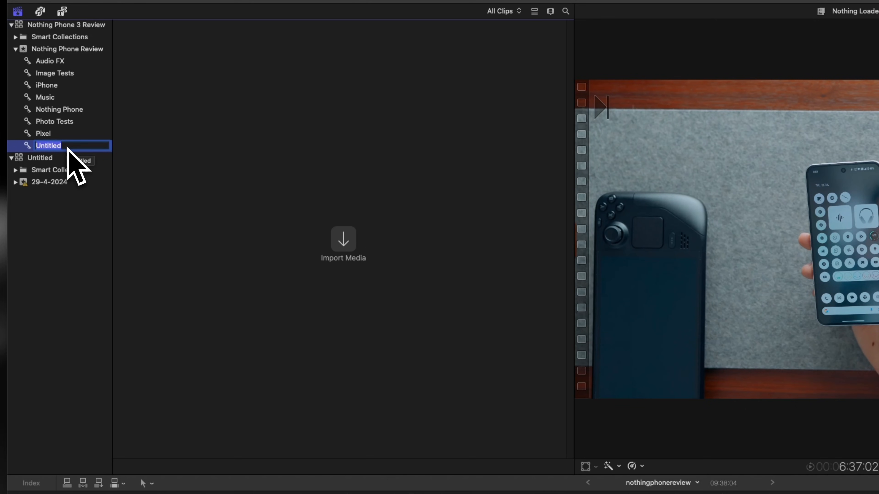
text(Screen Recordings)
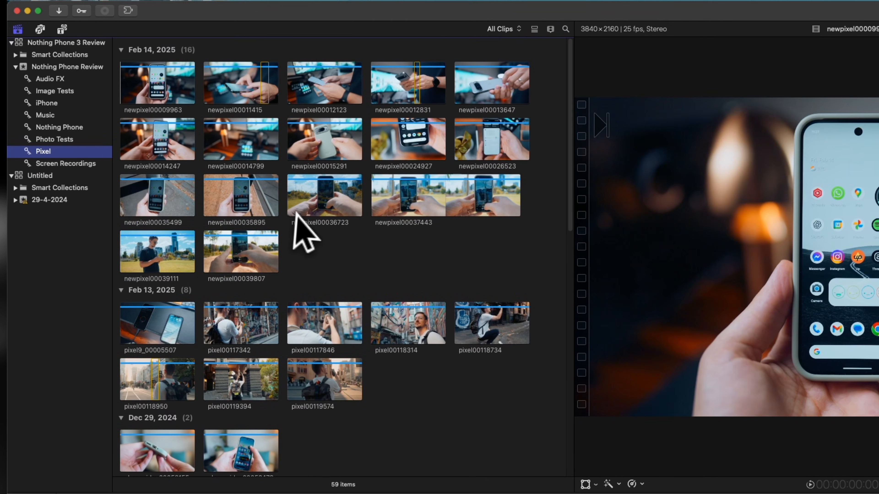
mouse_move(322, 278)
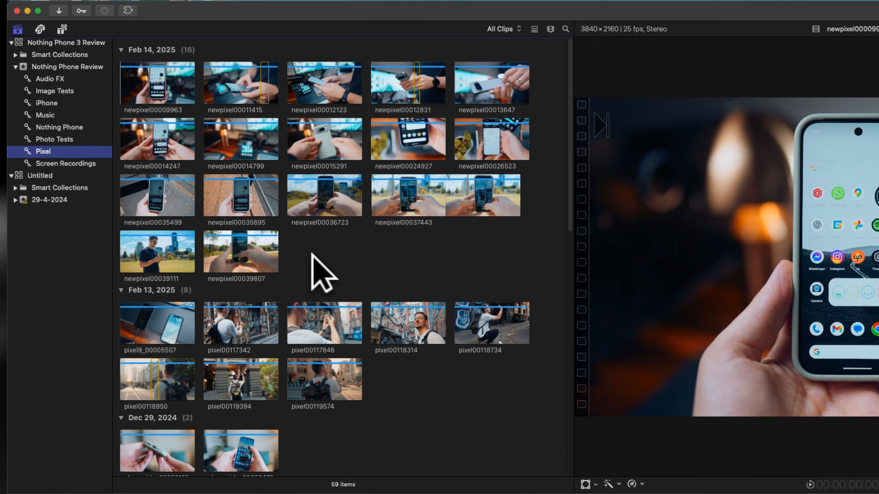